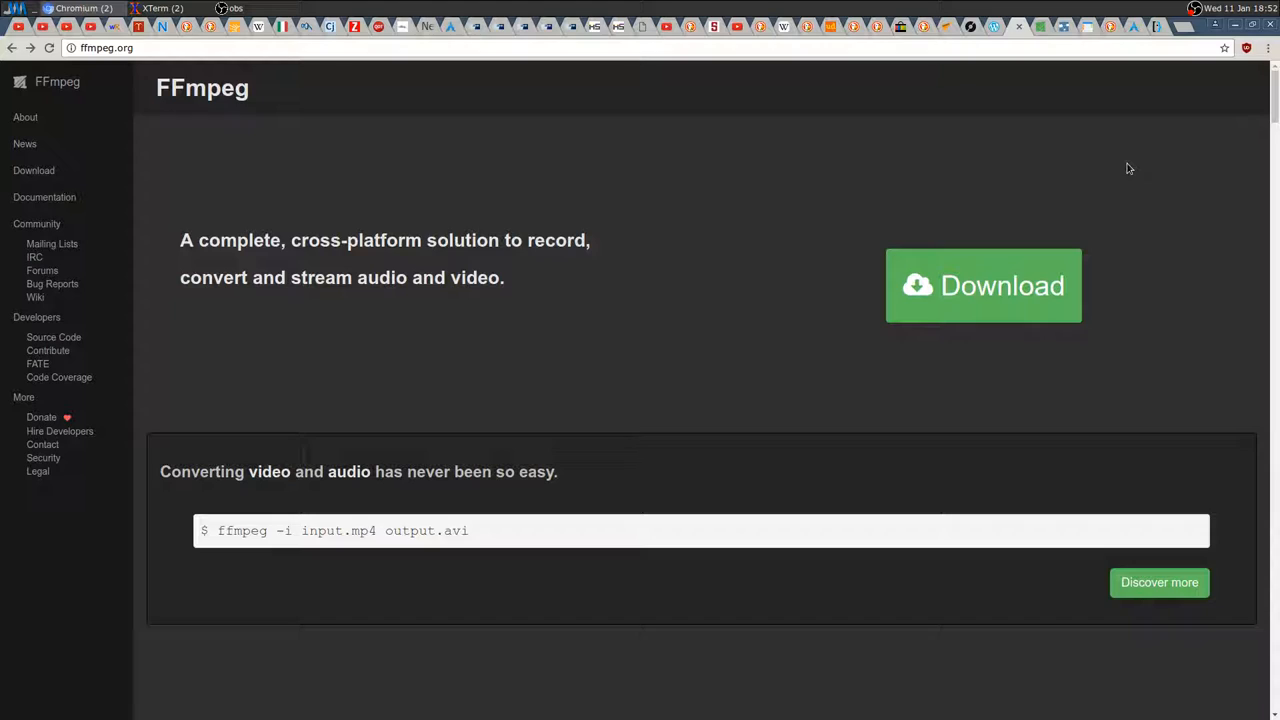
pyautogui.moveTo(1222, 146)
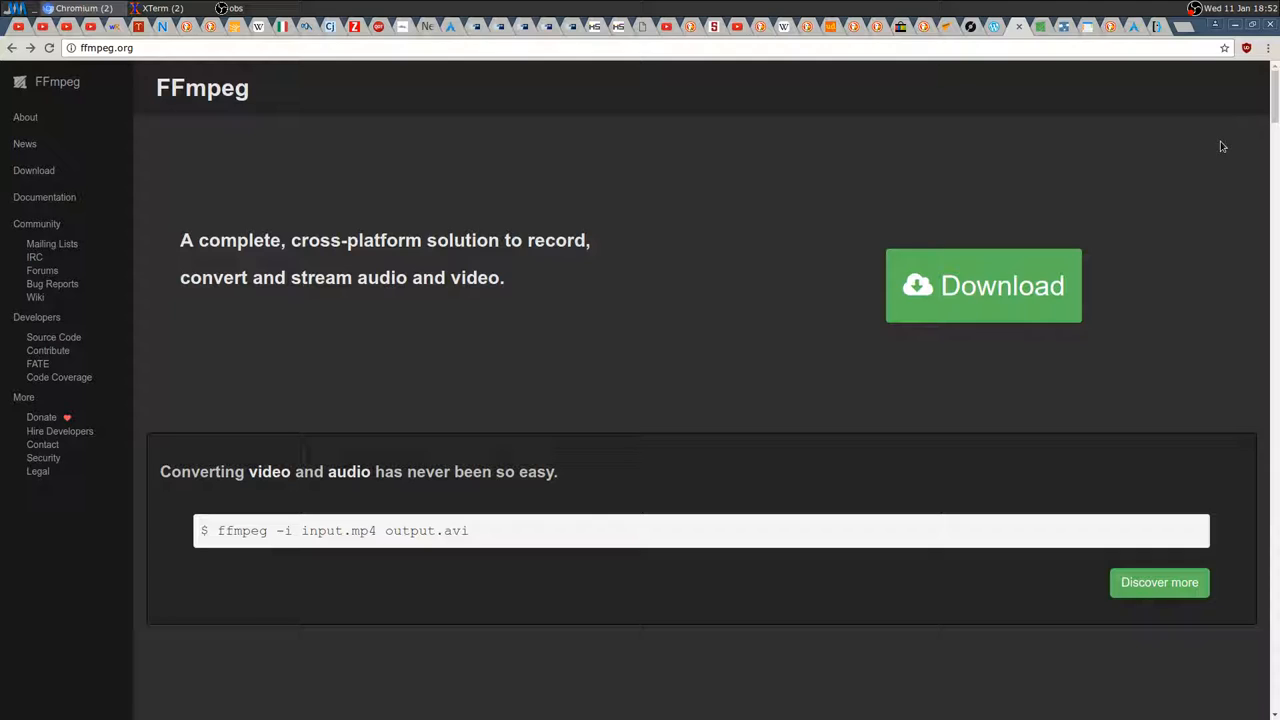
pyautogui.moveTo(460, 188)
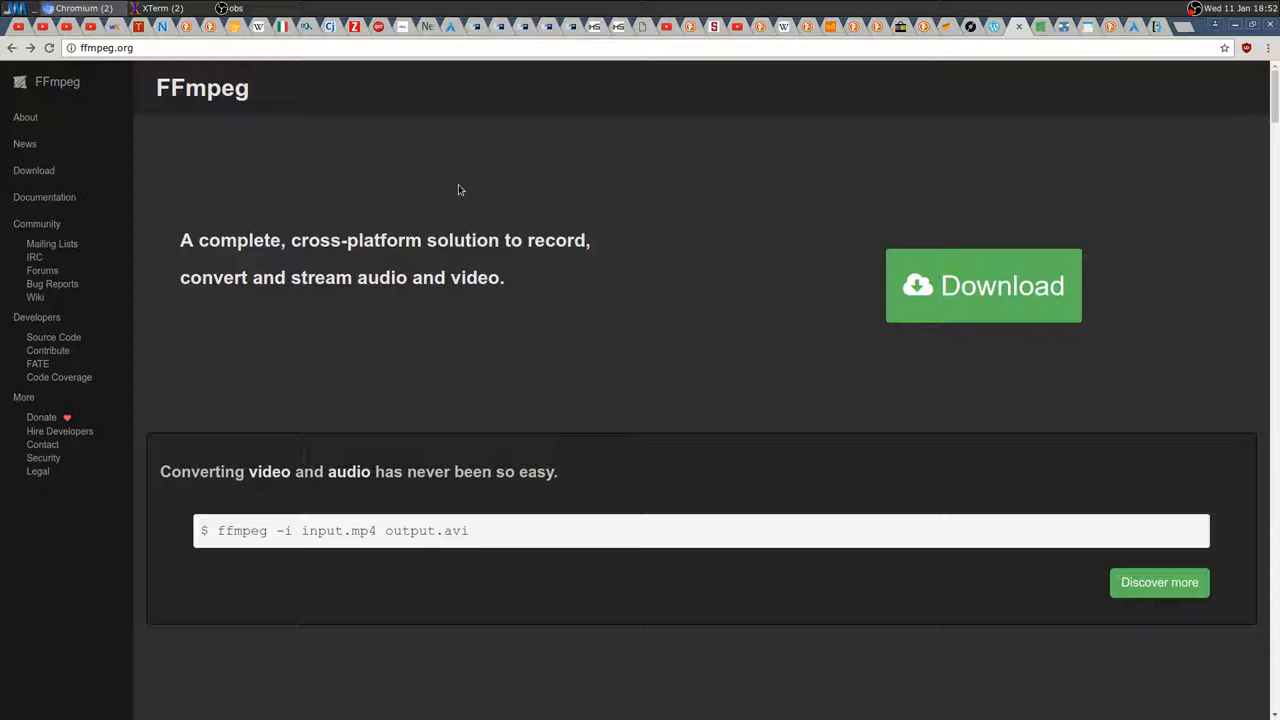
pyautogui.moveTo(418, 206)
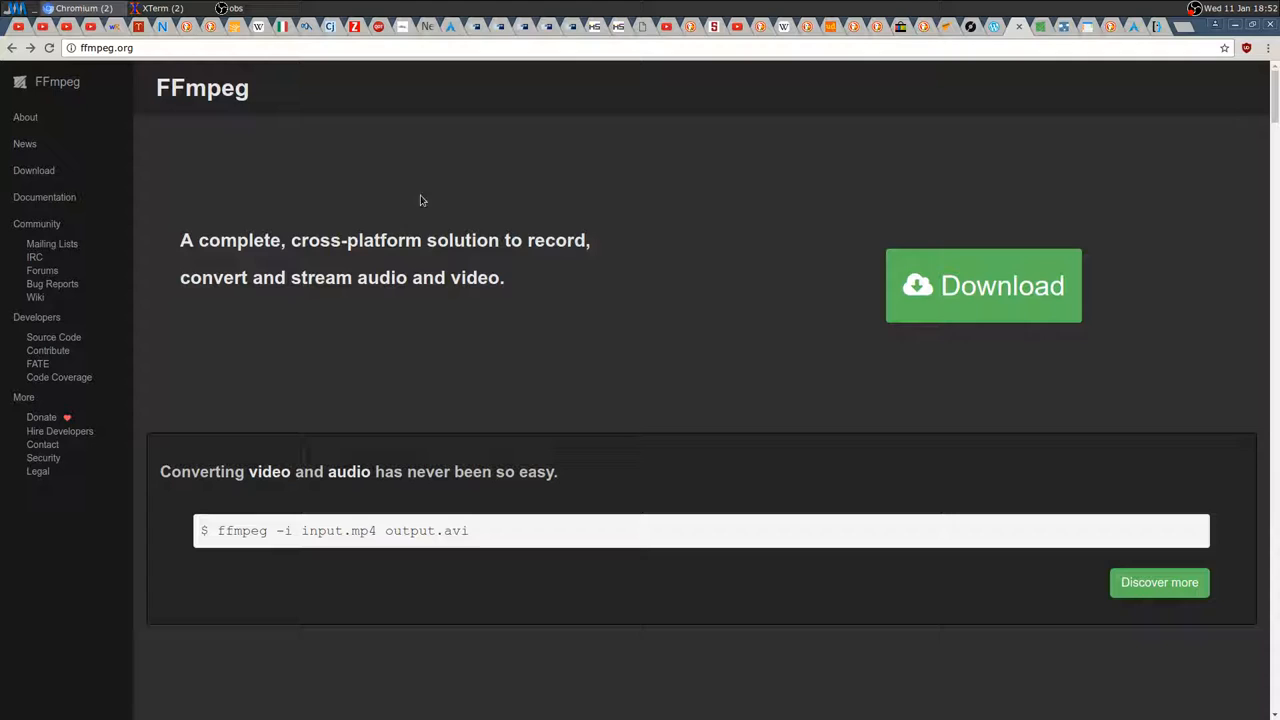
# Navigate from the Documentation sidebar link to the ffmpeg command-line tool documentation page.
pyautogui.click(44, 198)
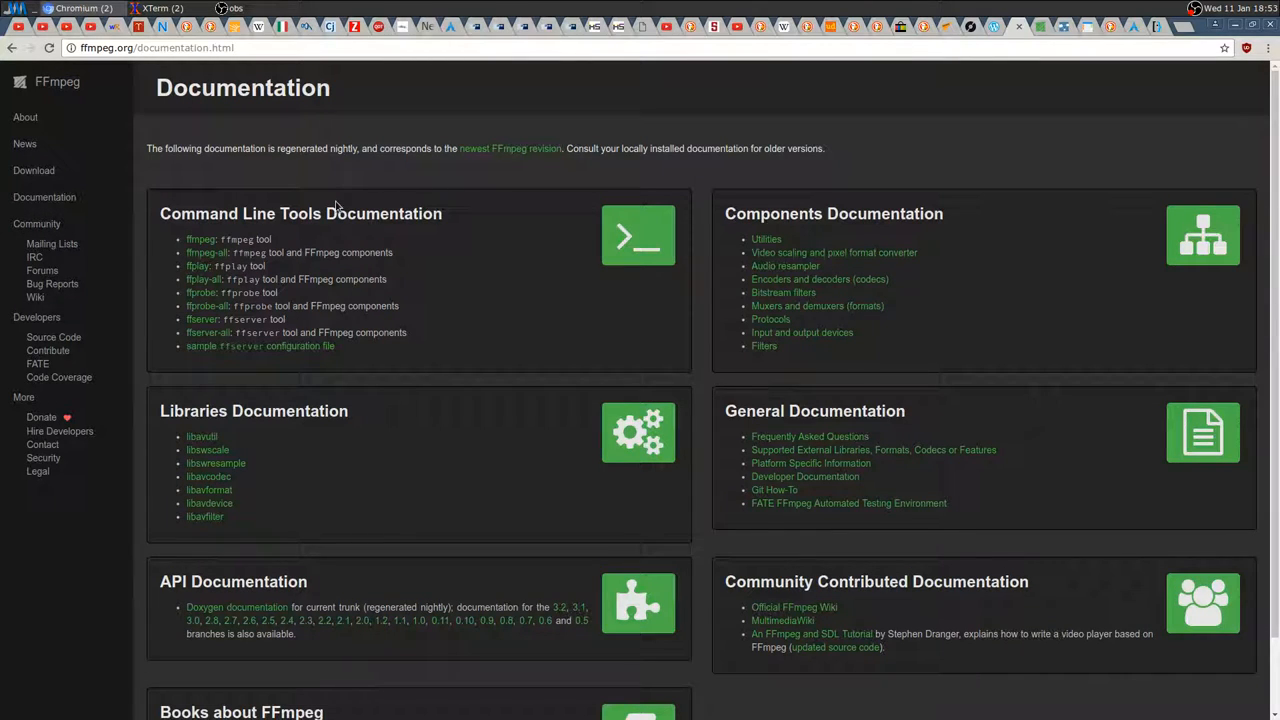
pyautogui.moveTo(278, 244)
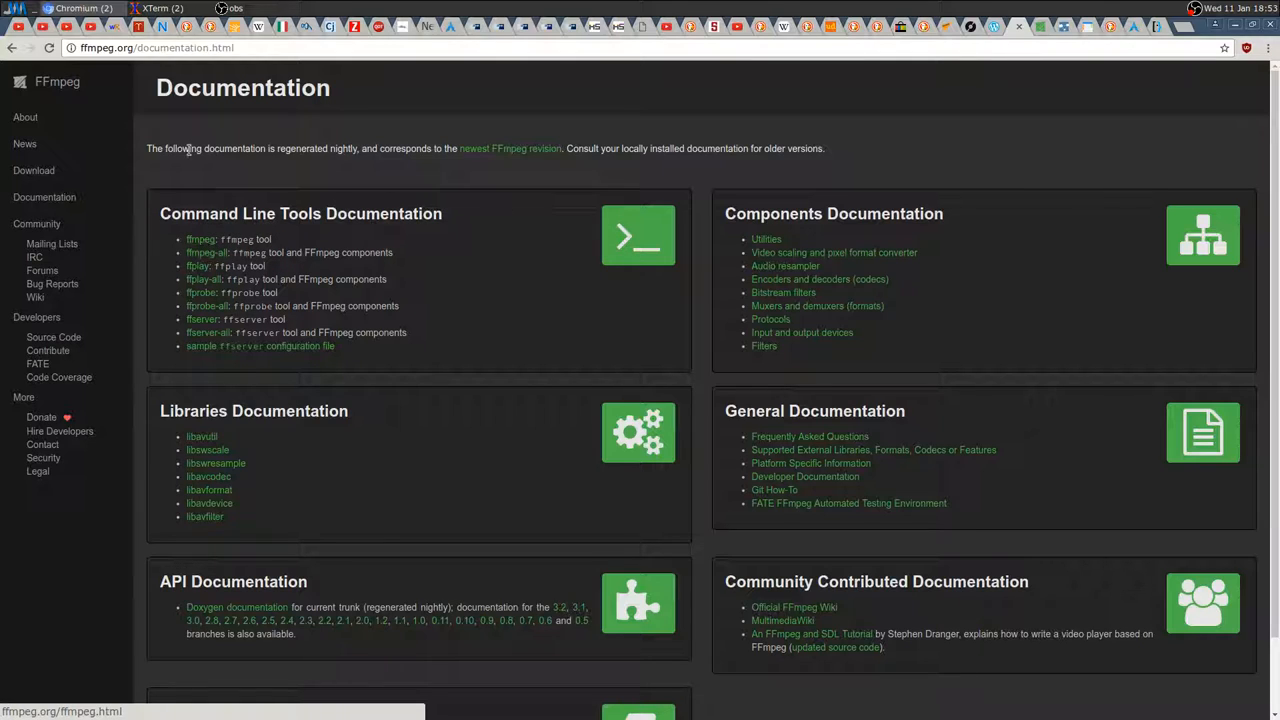
pyautogui.click(200, 240)
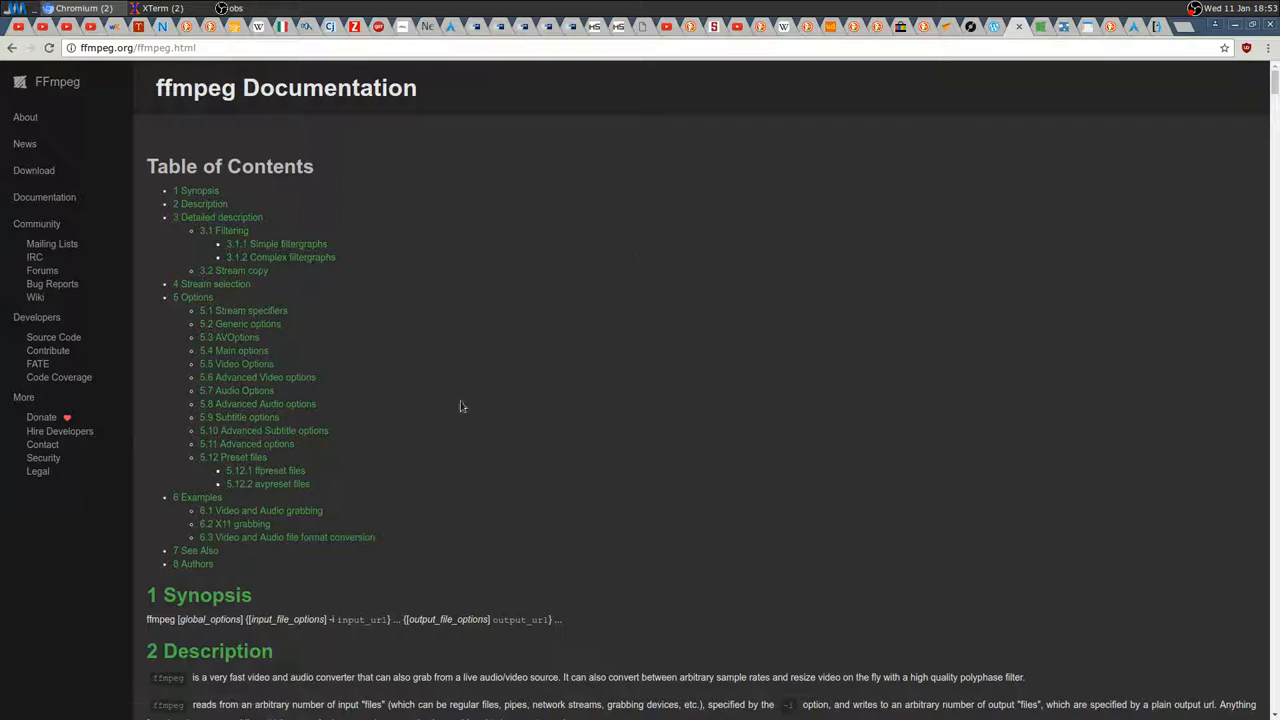
pyautogui.moveTo(412, 404)
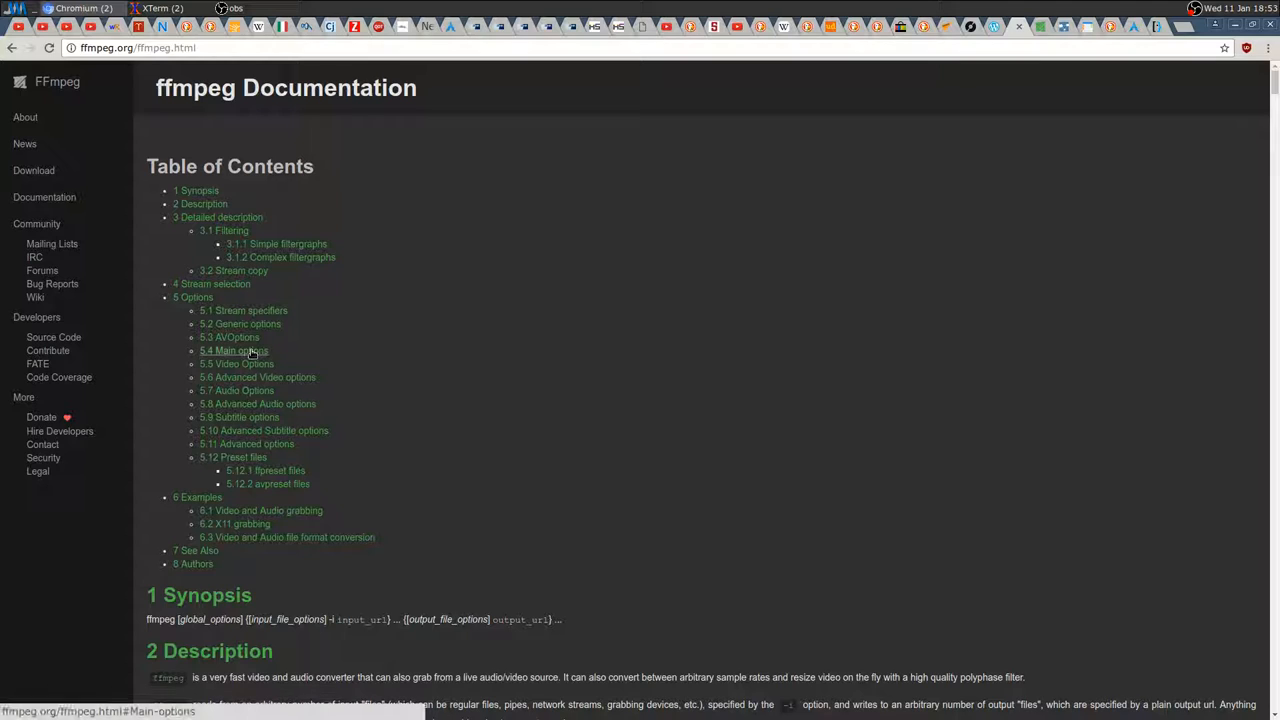
# Jump to section 5.4 Main options and scroll to the duration and seek position options.
pyautogui.click(232, 352)
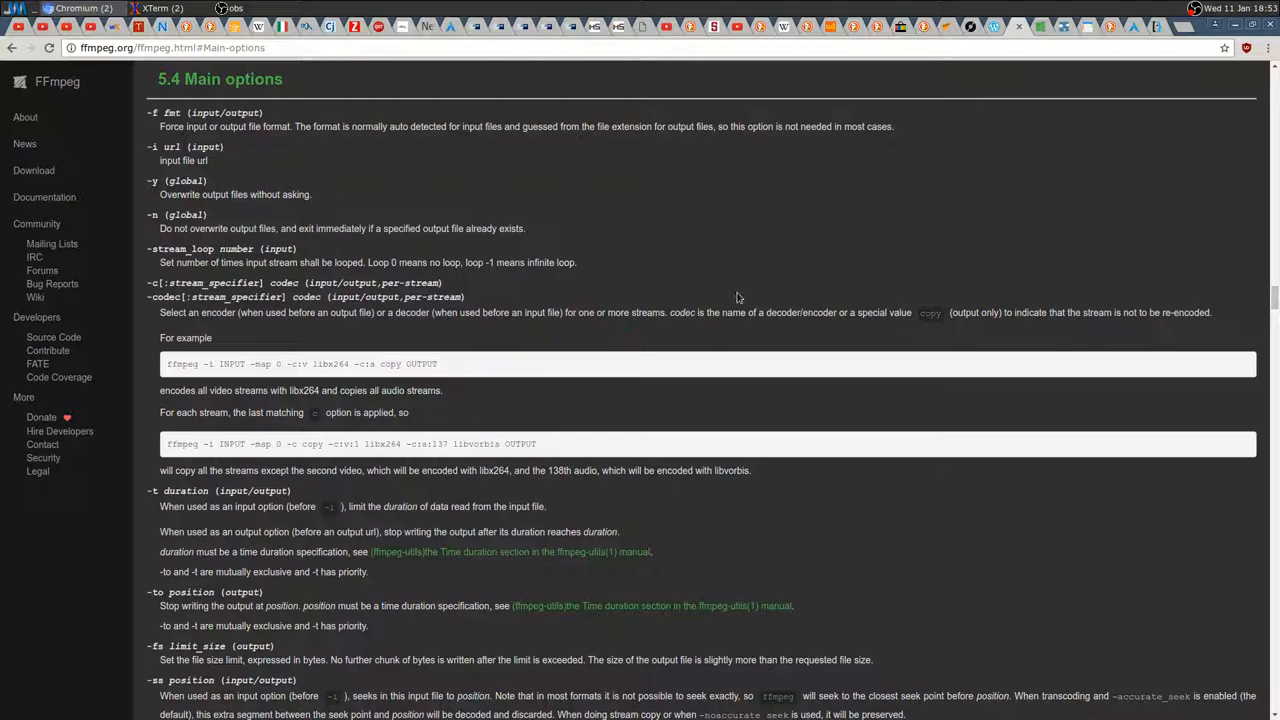
pyautogui.scroll(-3)
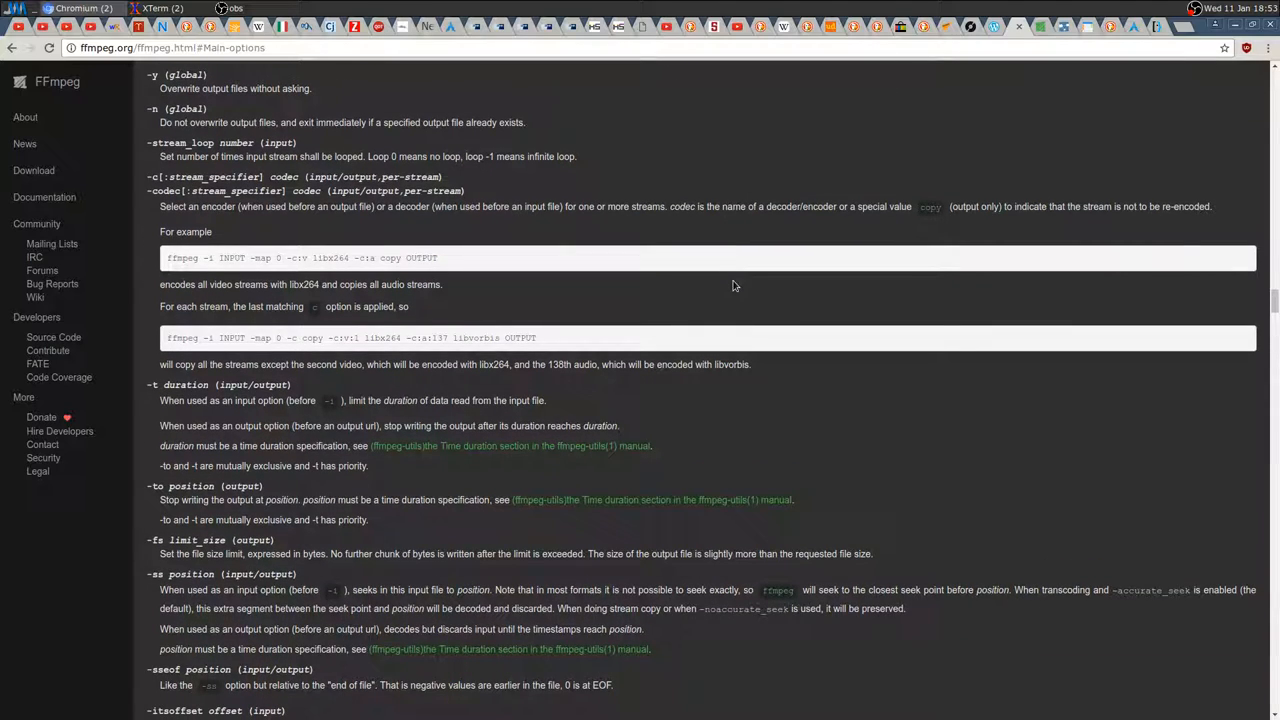
pyautogui.moveTo(512, 496)
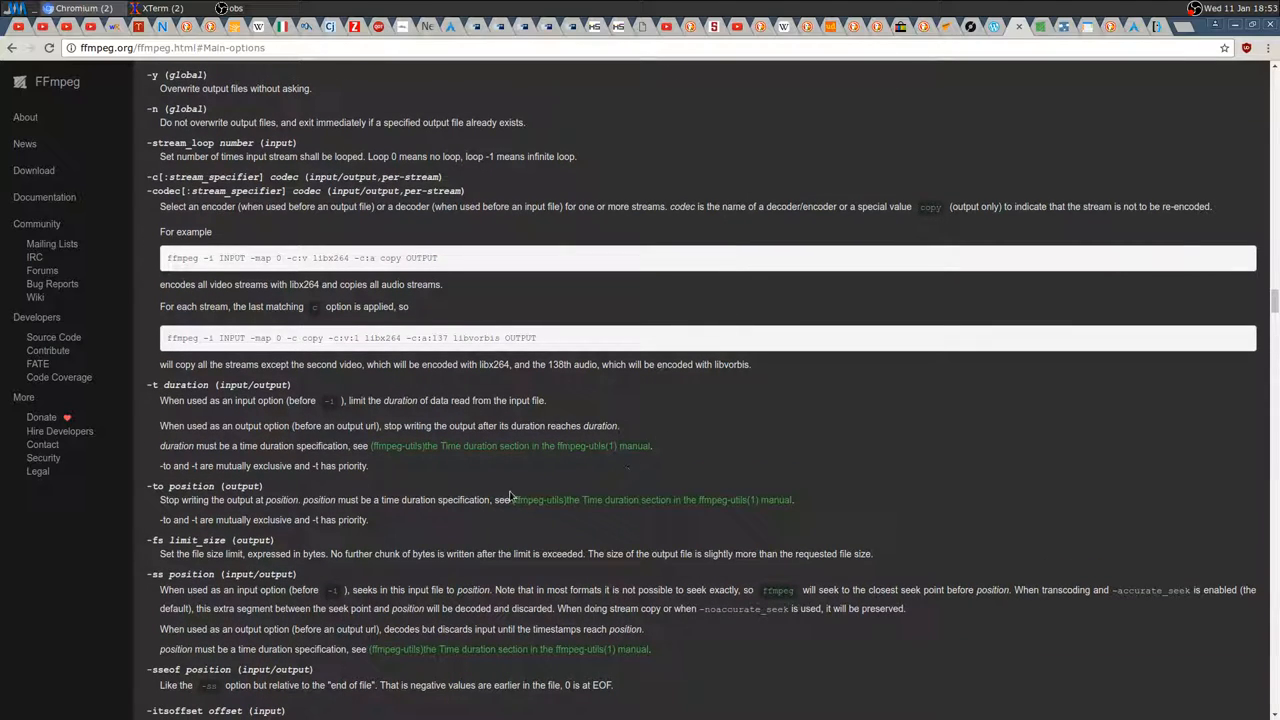
pyautogui.moveTo(464, 456)
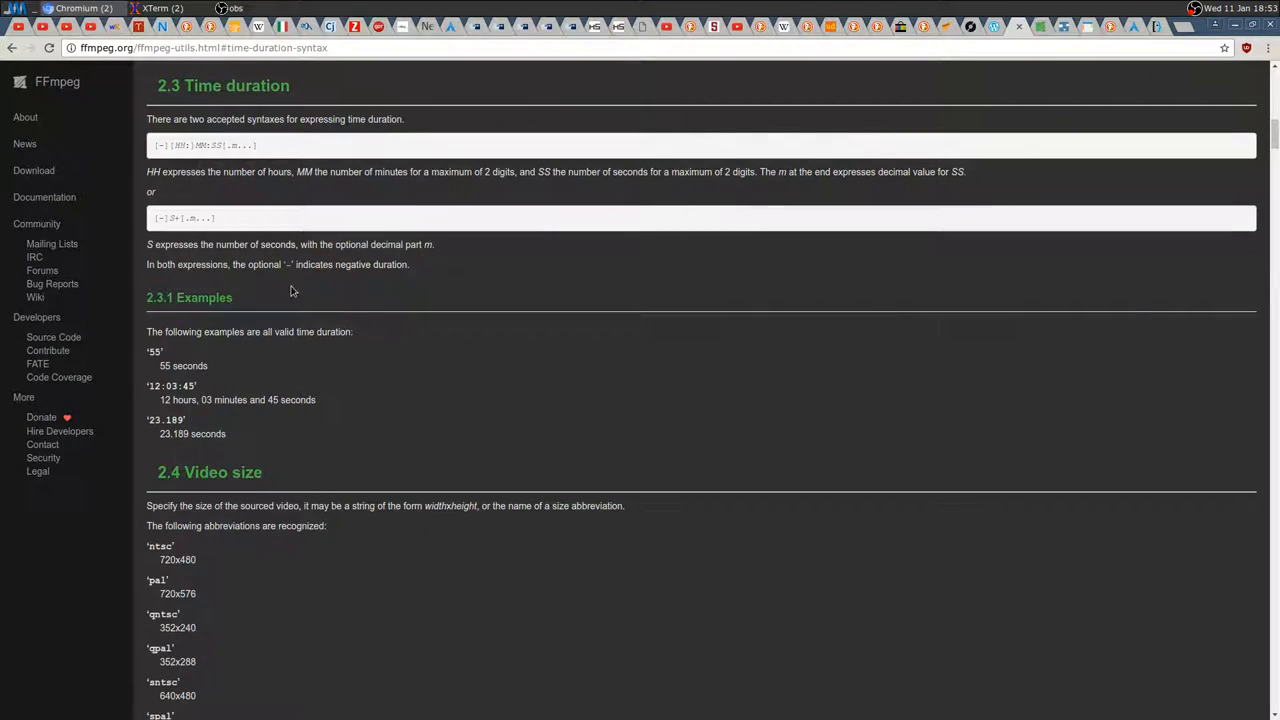
pyautogui.moveTo(252, 132)
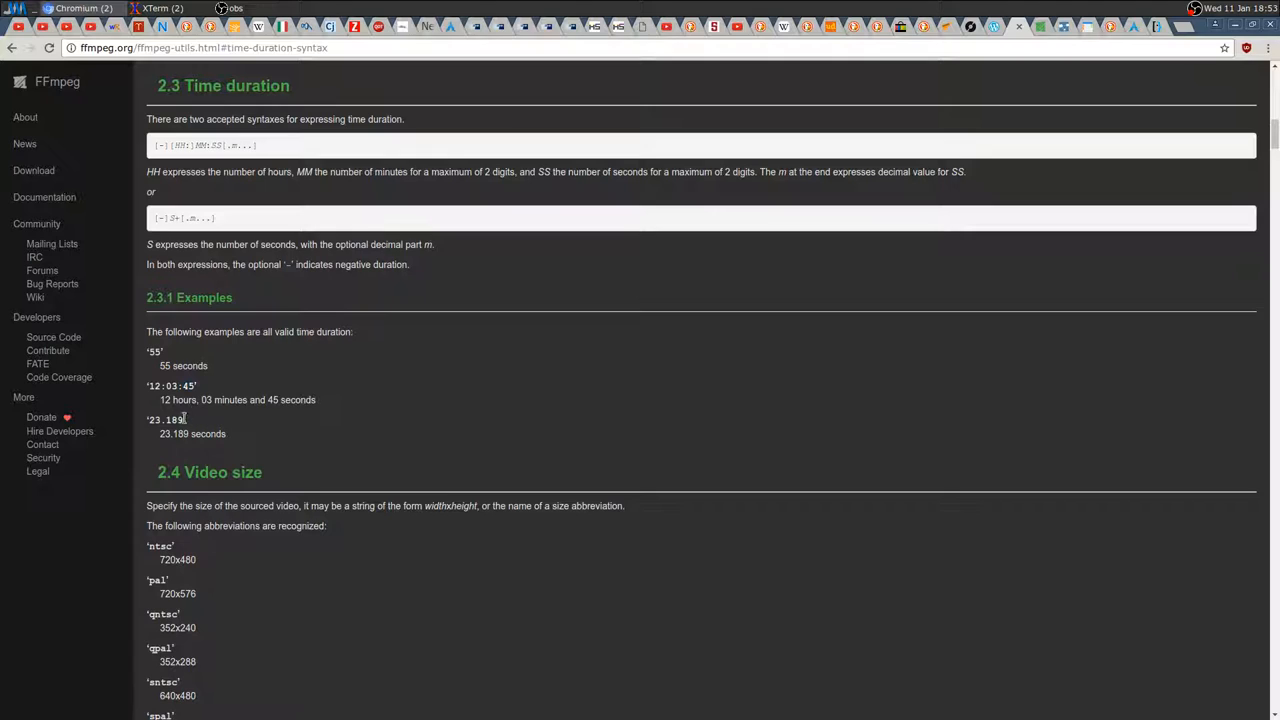
pyautogui.moveTo(190, 420)
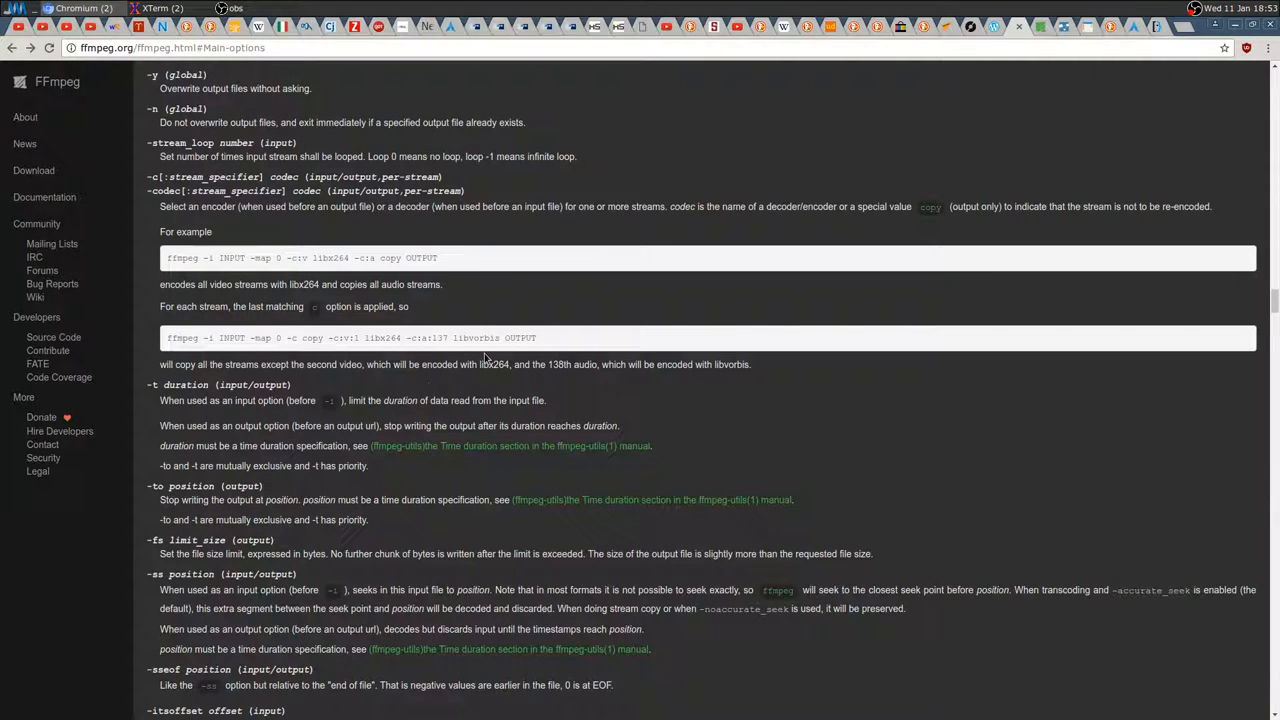
# Switch to the XTerm in Videos/ssr, start a partial mplayer command, then clear back to an empty prompt.
pyautogui.click(144, 8)
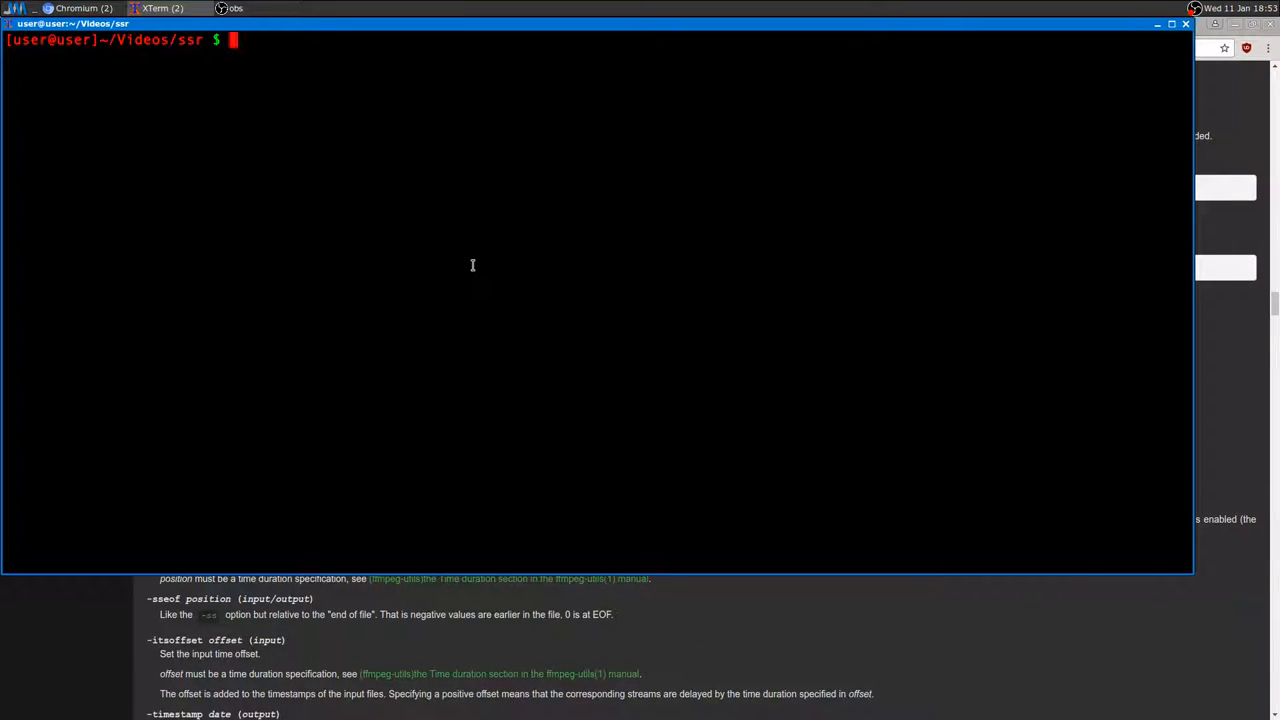
pyautogui.write('mplayer')
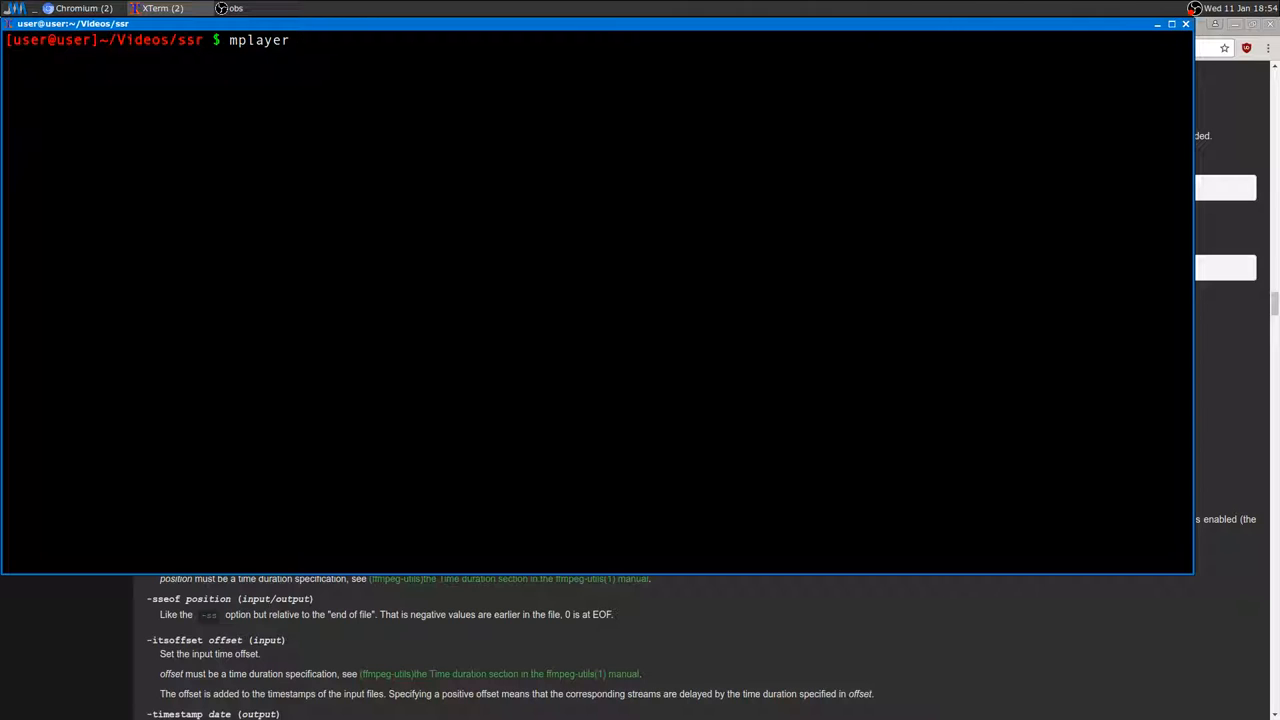
pyautogui.write('gu')
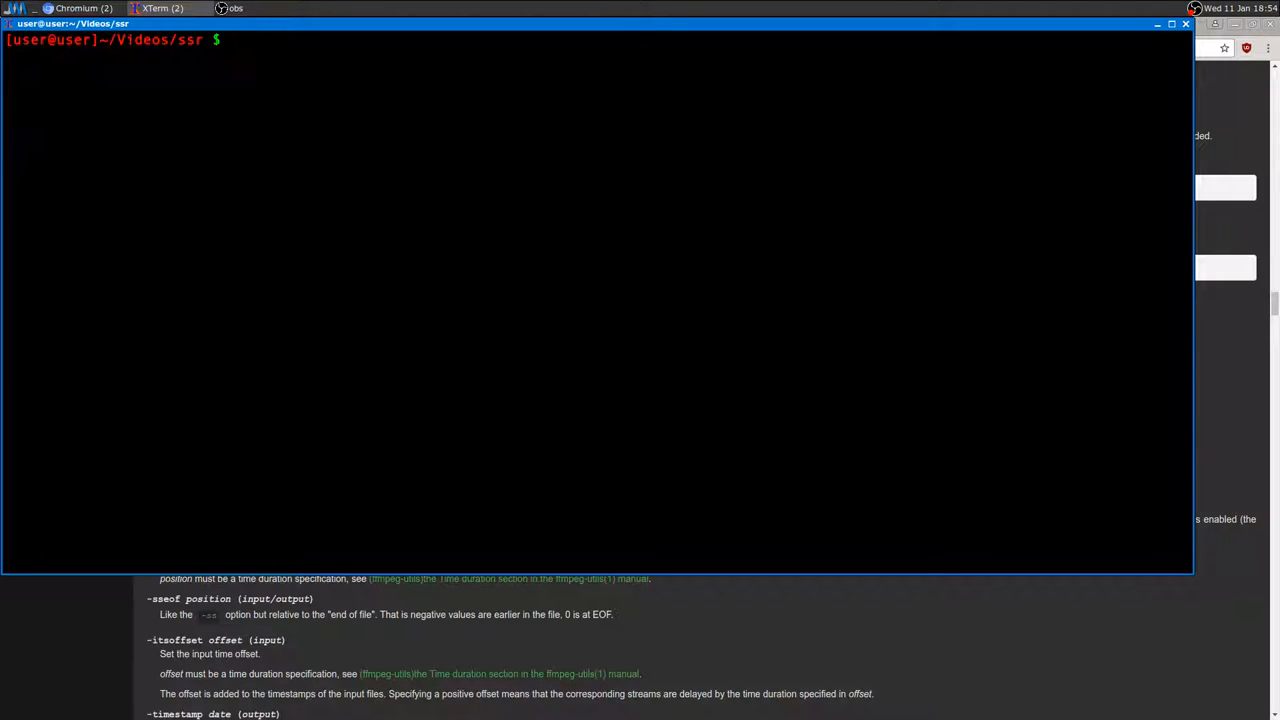
# Compose 'ffmpeg -i guilty.mp4 -ss 01:00 -t 60 guiltycut.mp4' at the prompt without running it.
pyautogui.write('ffmpeg -i')
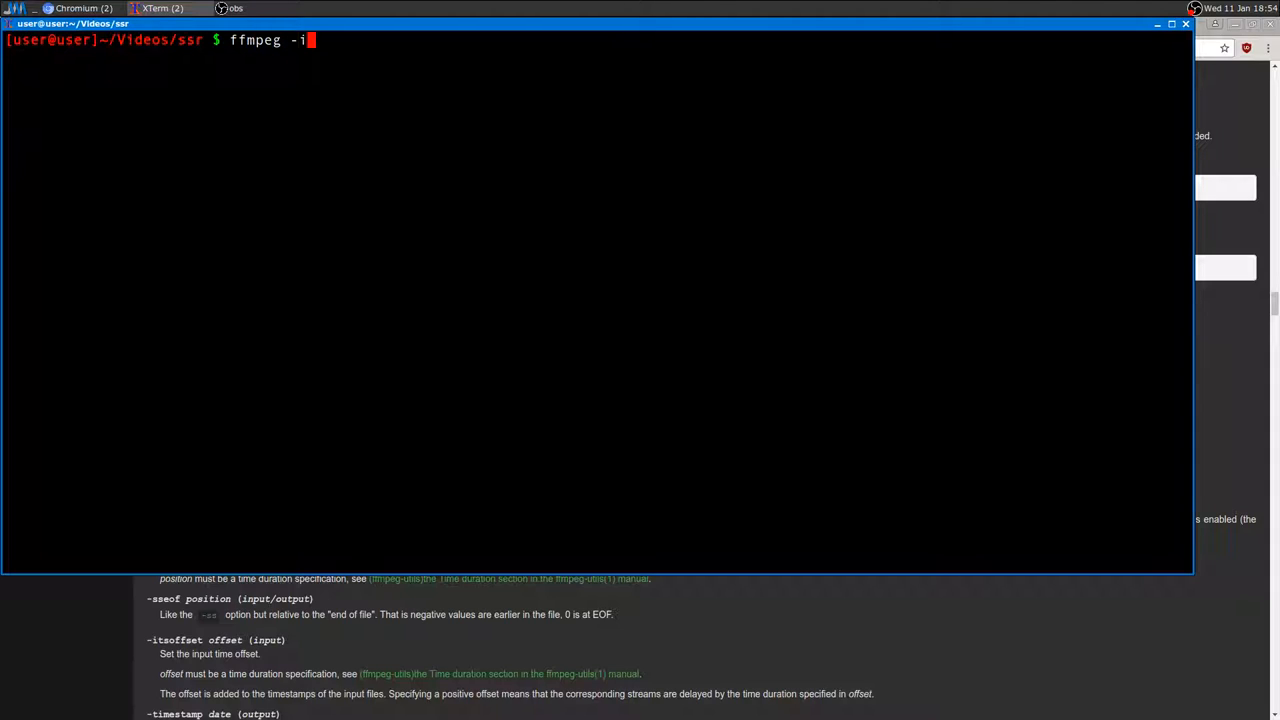
pyautogui.write('g')
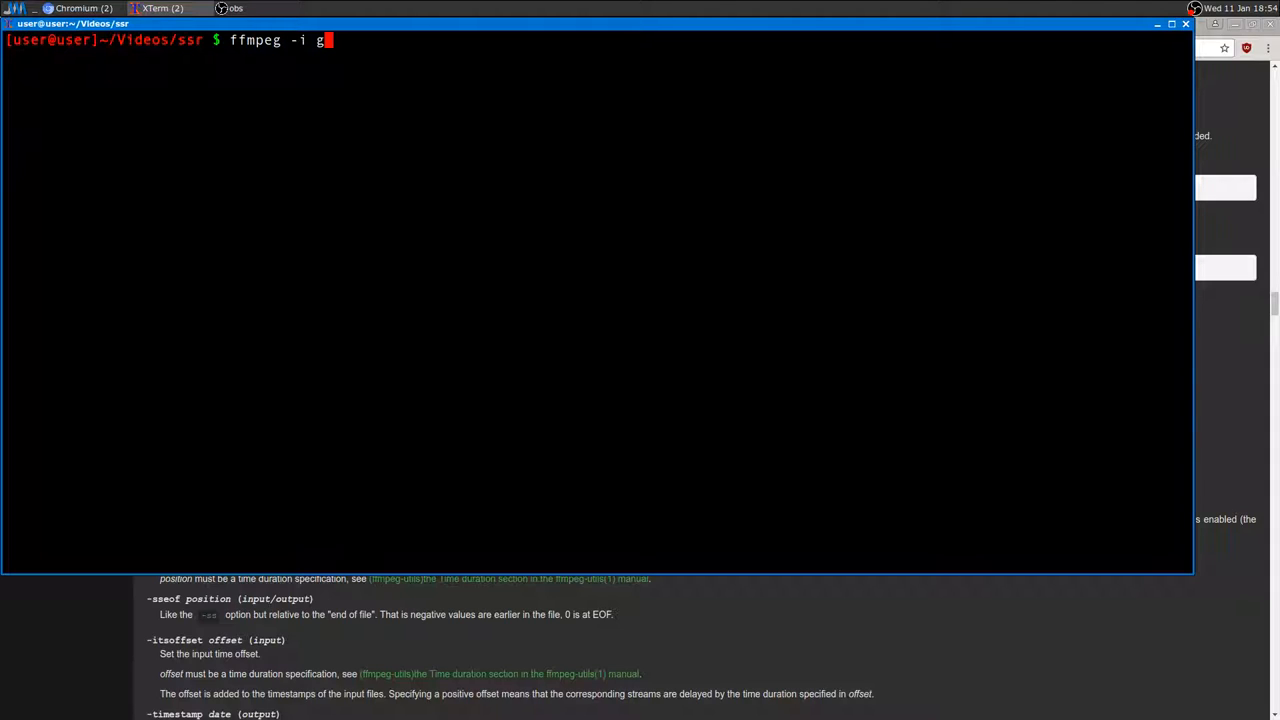
pyautogui.write('uilty')
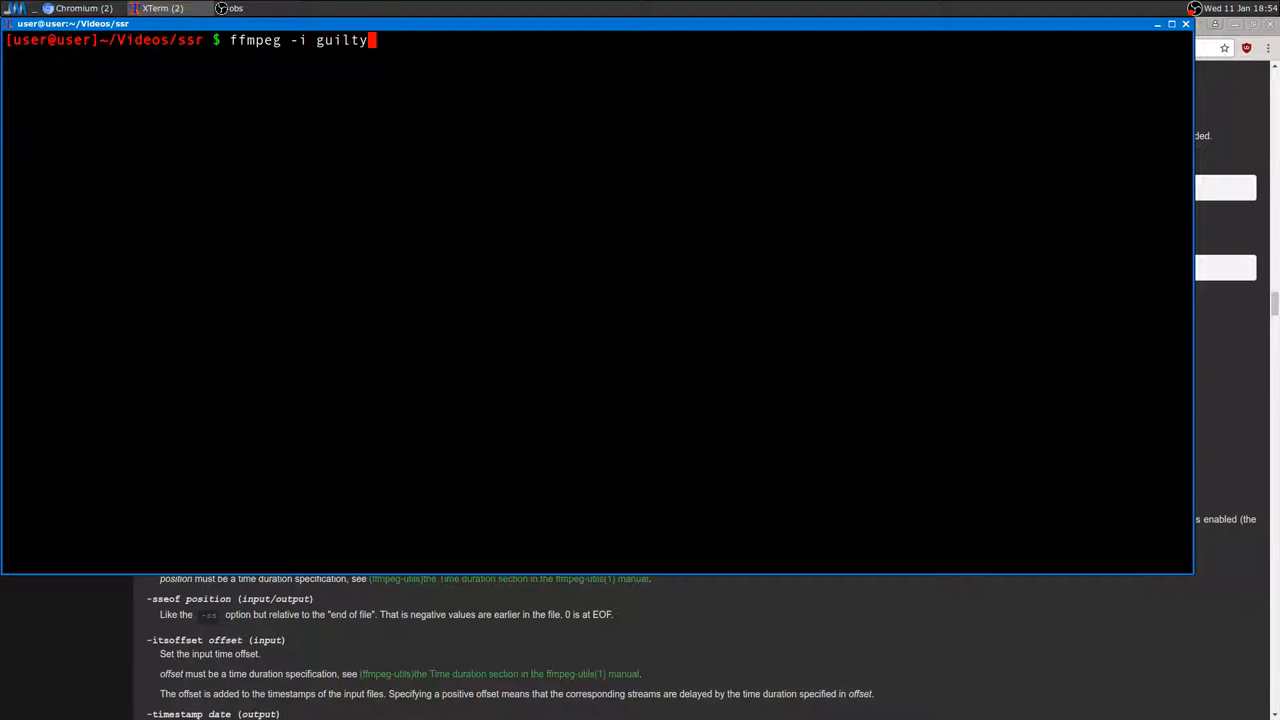
pyautogui.write('.mp4')
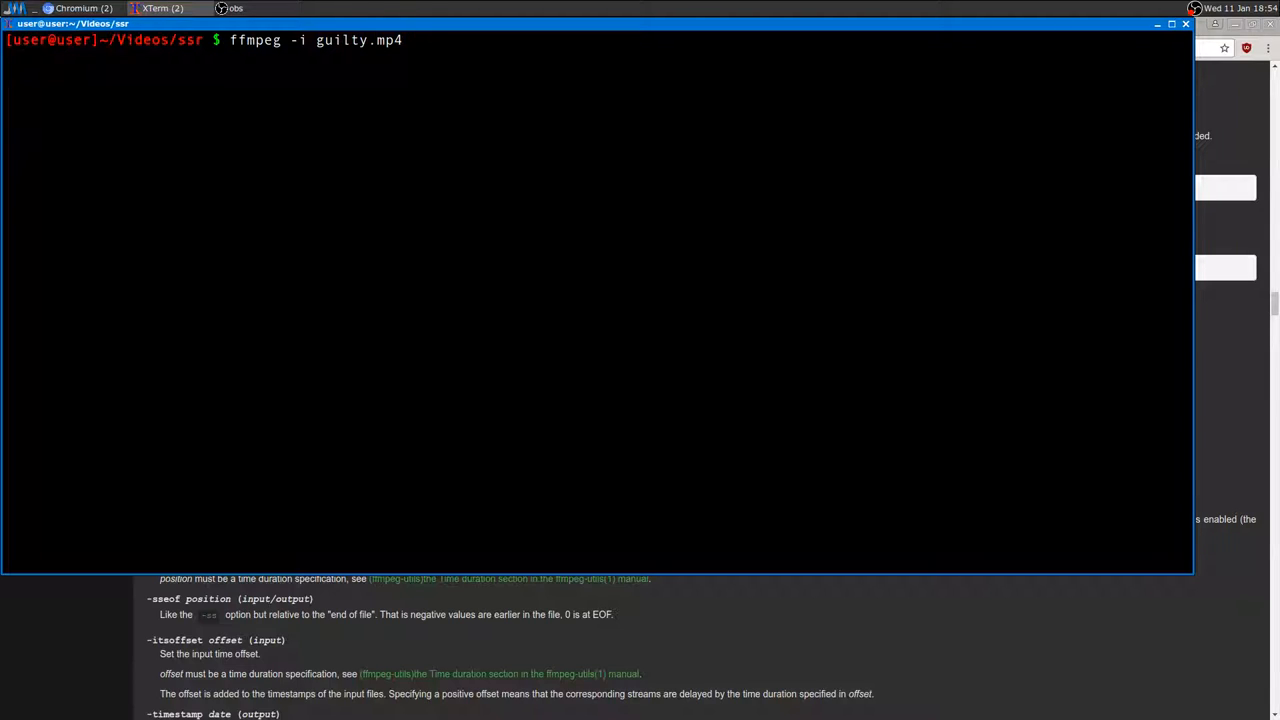
pyautogui.write('-')
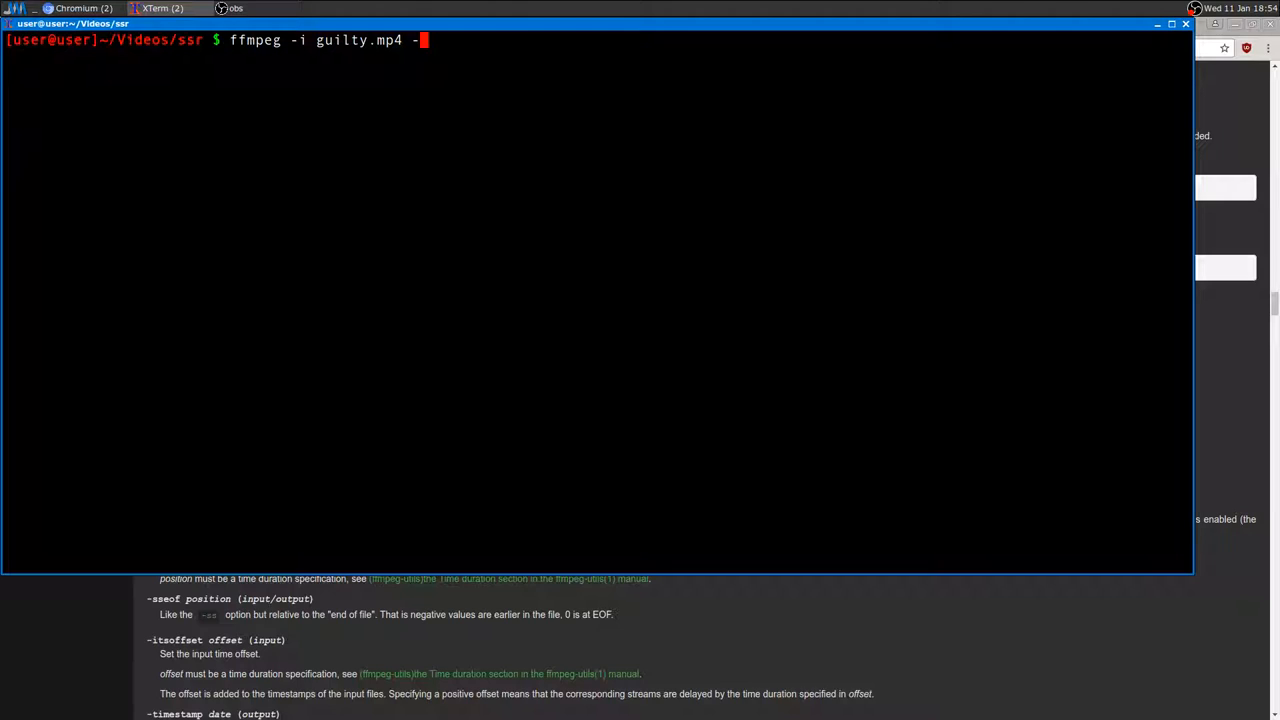
pyautogui.write('ss')
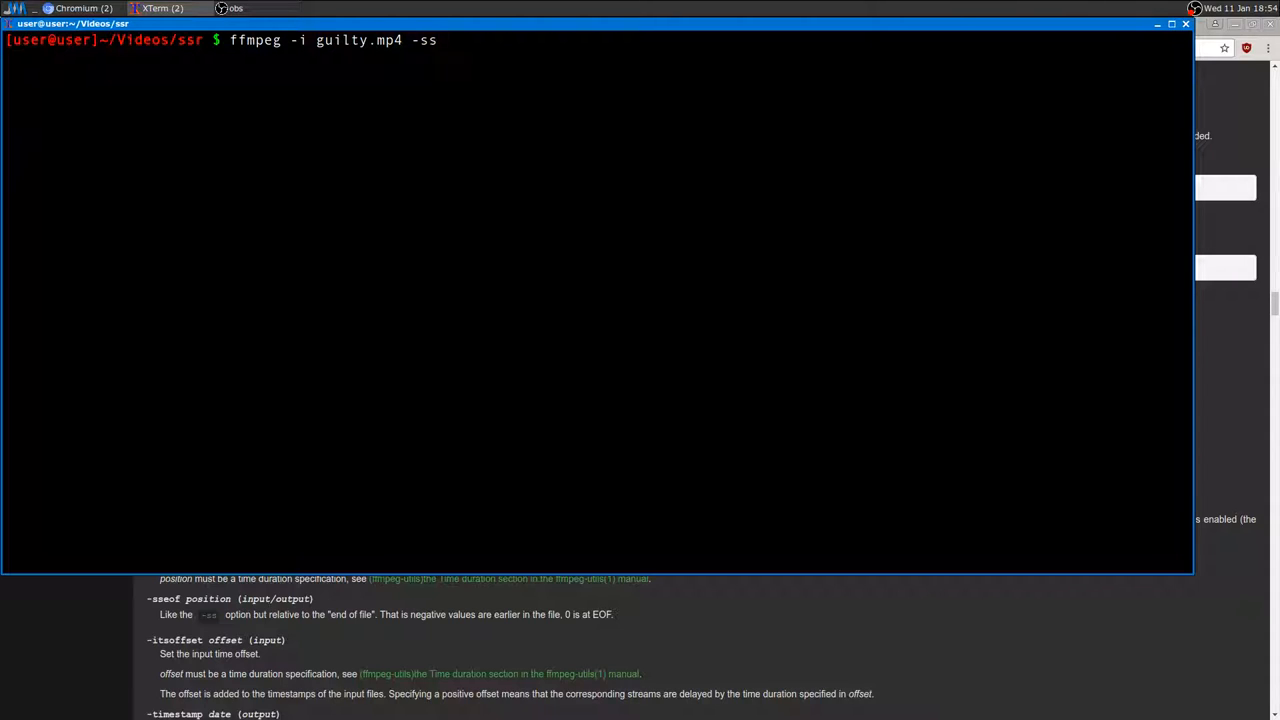
pyautogui.write('01:')
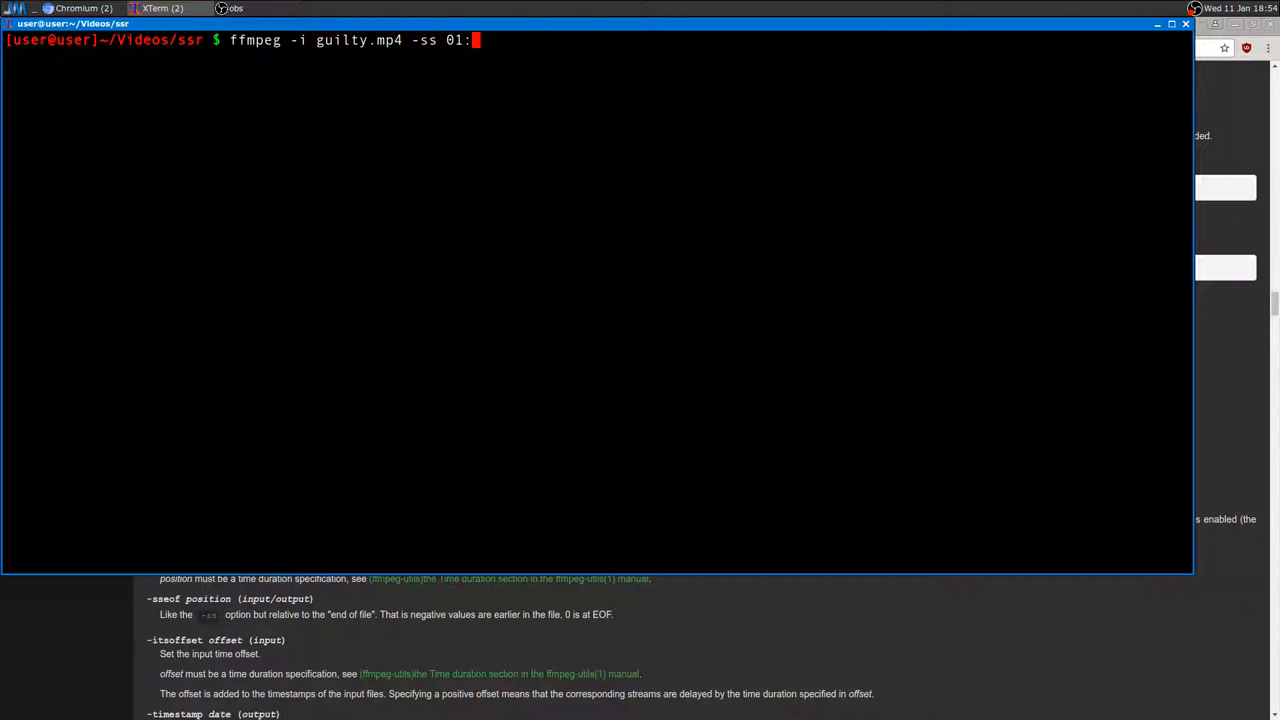
pyautogui.write('00')
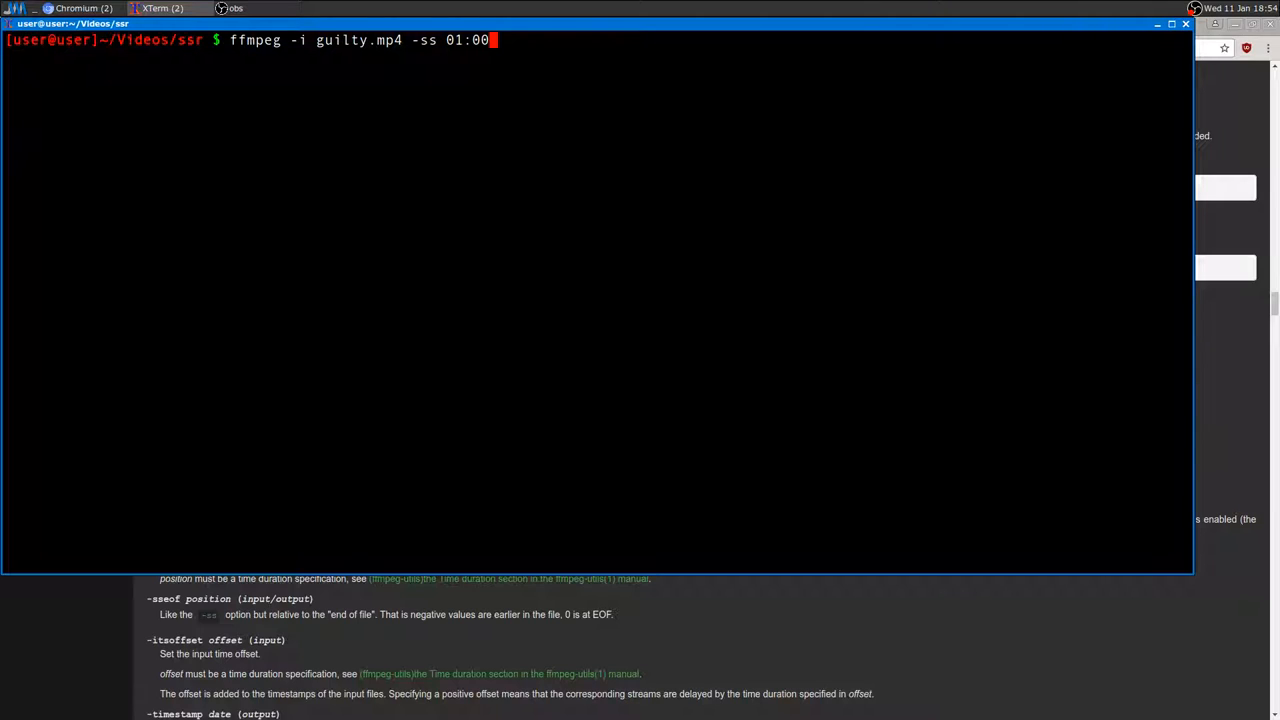
pyautogui.write('-')
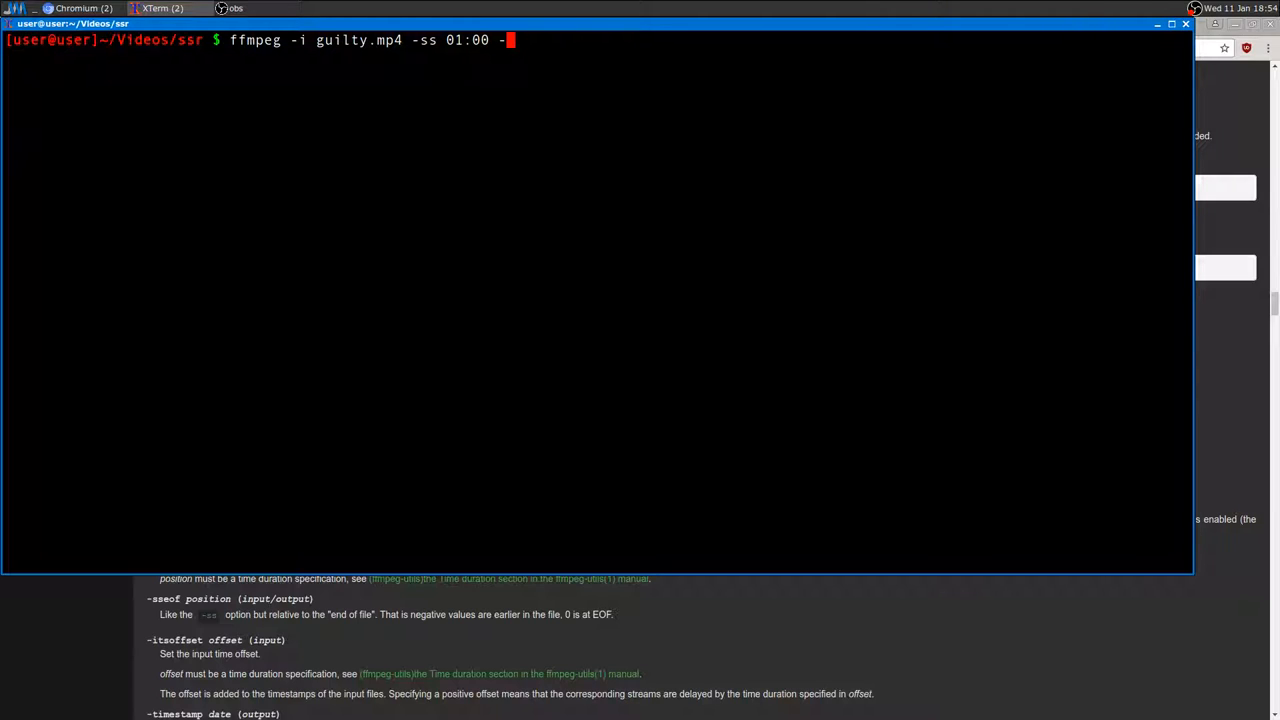
pyautogui.write('t')
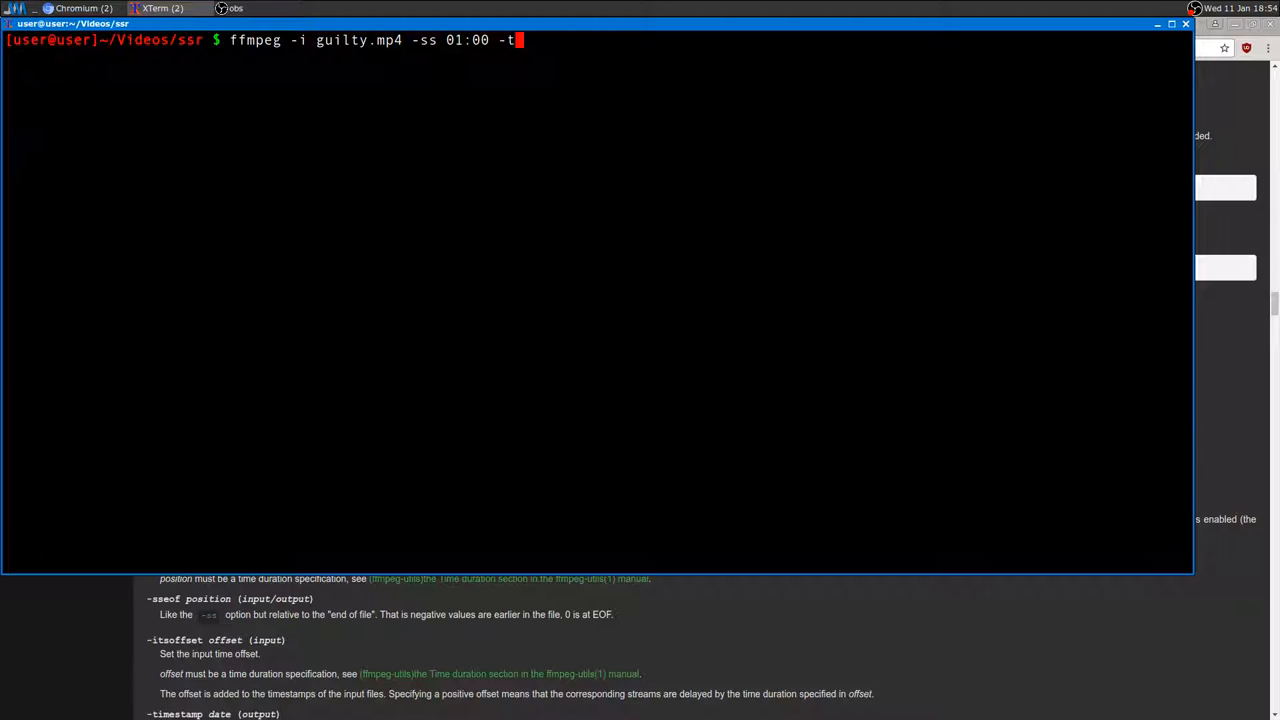
pyautogui.write('60')
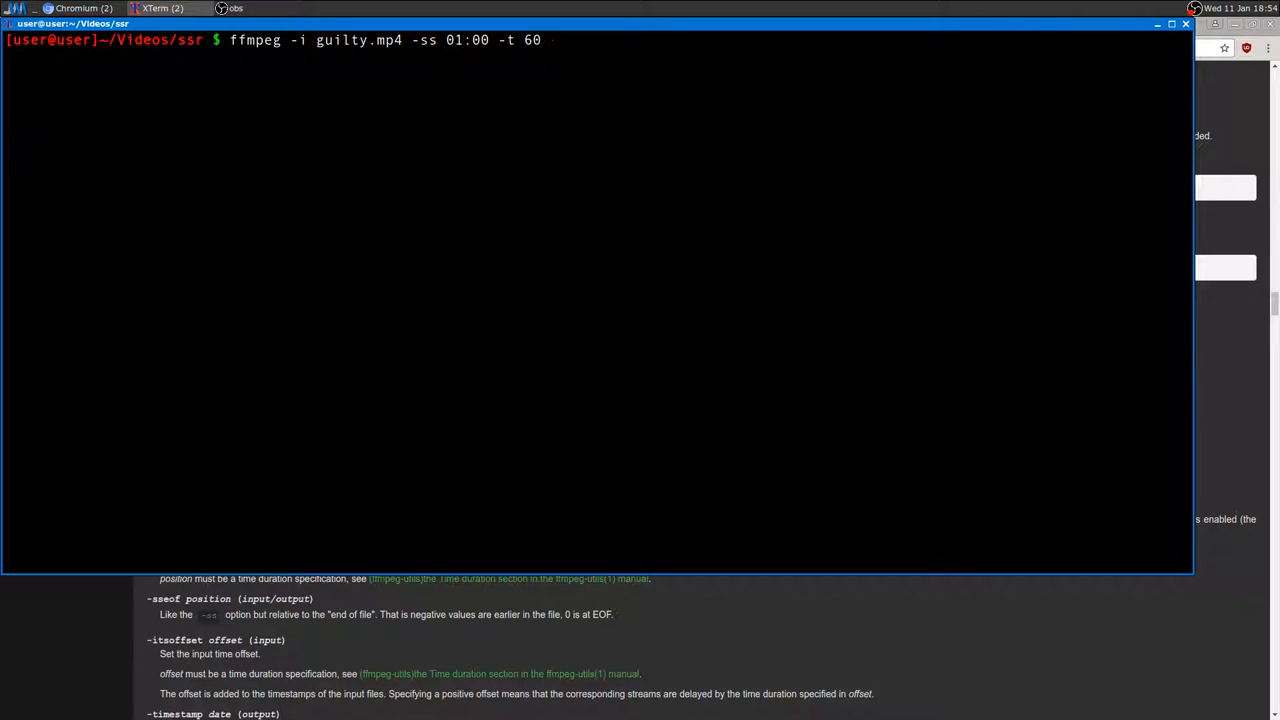
pyautogui.write('guilt')
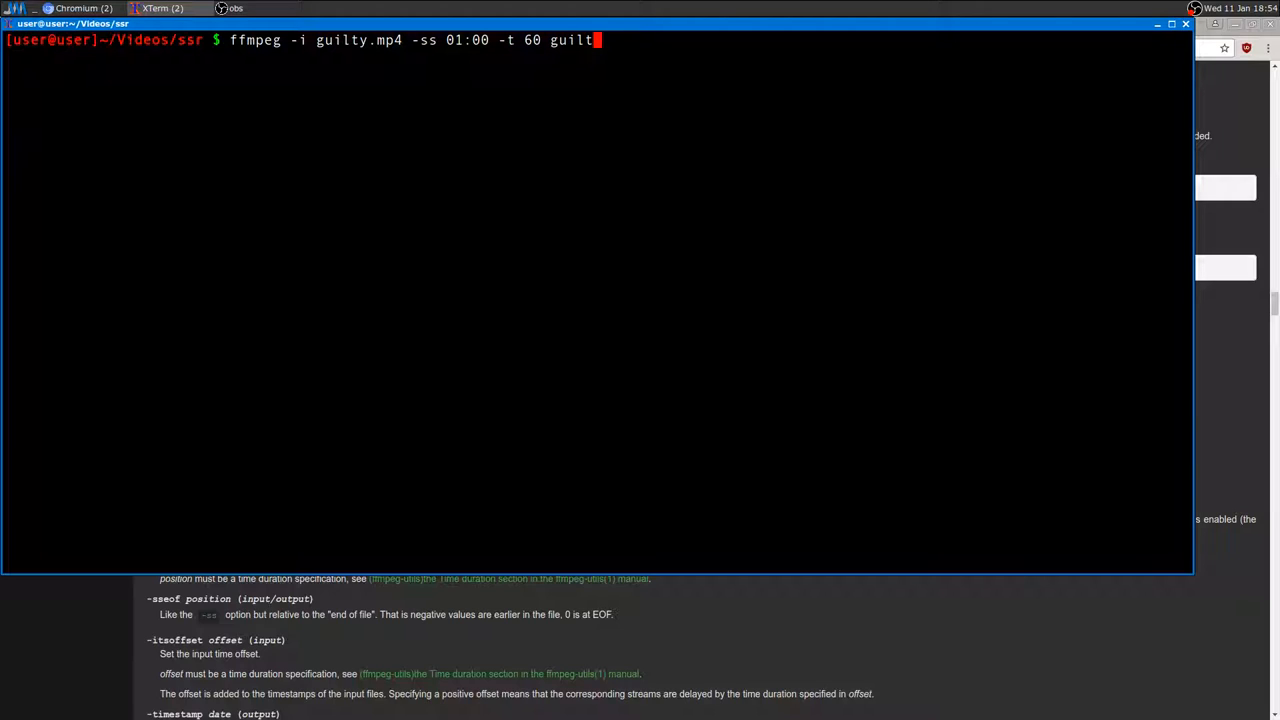
pyautogui.write('yc')
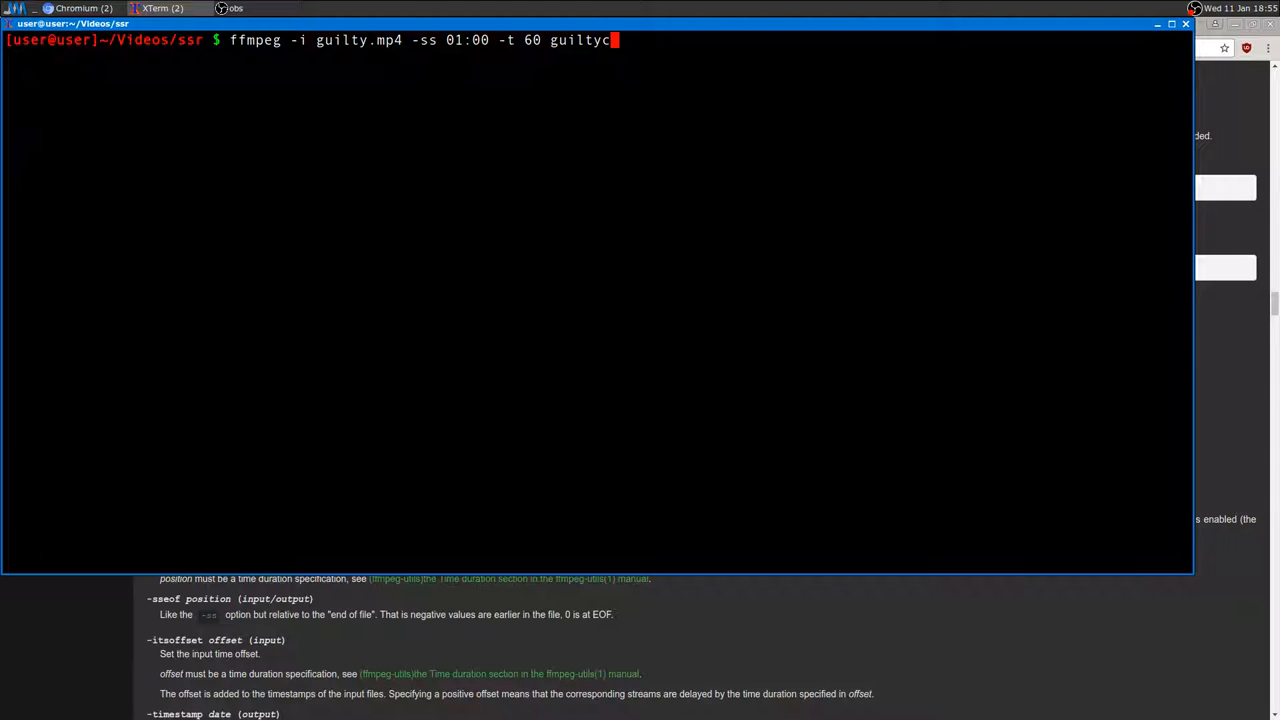
pyautogui.write('ut.mp4')
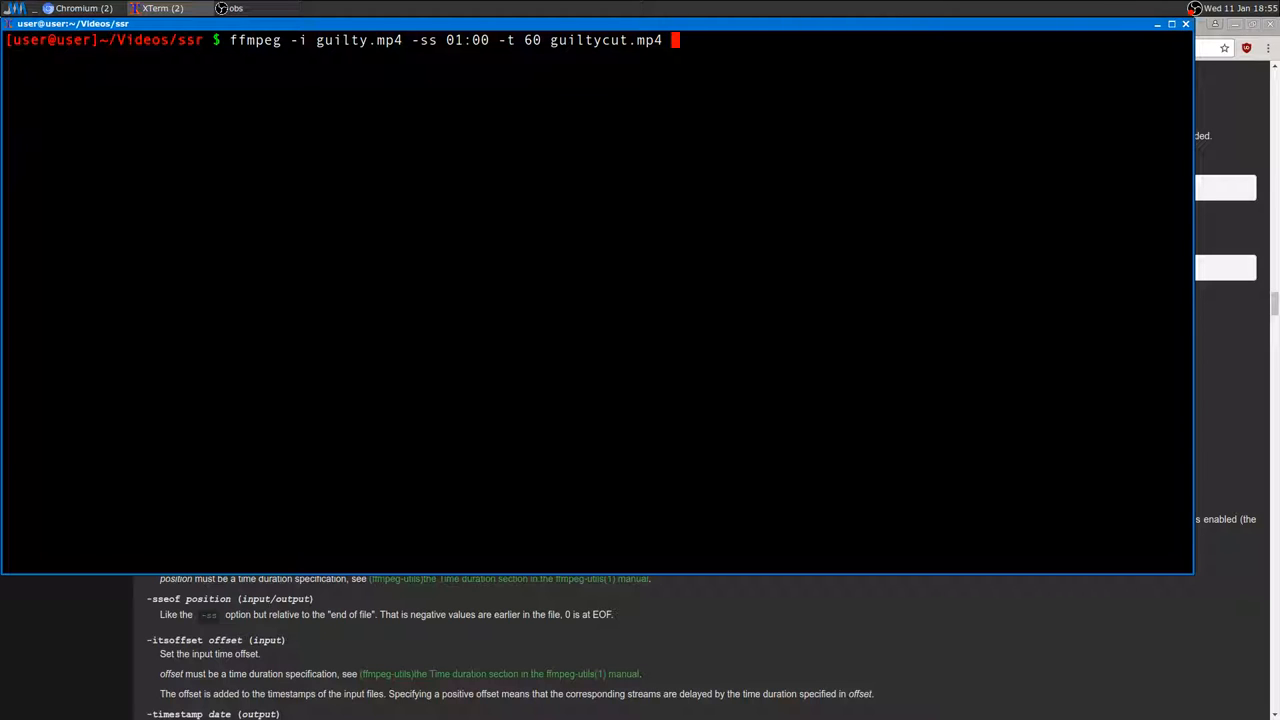
# Run the re-encoding trim command, interrupt it partway, and recall the command at the prompt.
pyautogui.press('Return')
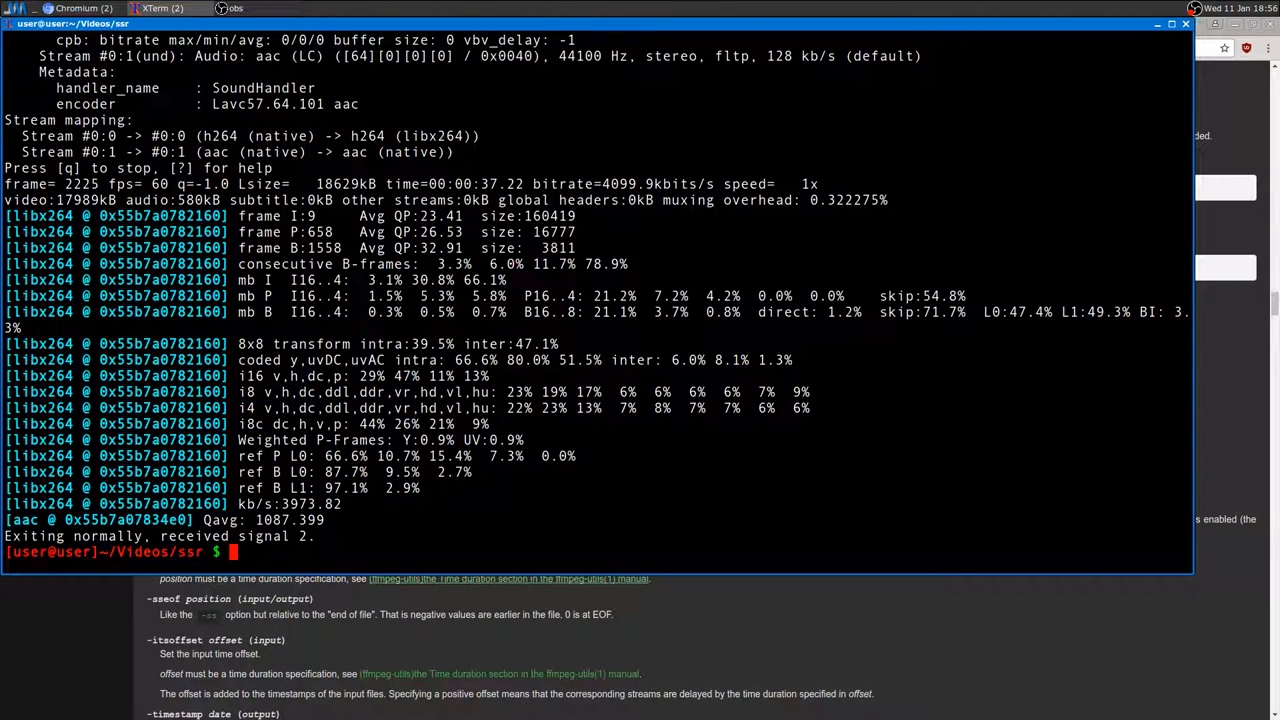
pyautogui.write('ffmpeg -i guilty.mp4 -ss 01:00 -t 60 guiltycut.mp4')
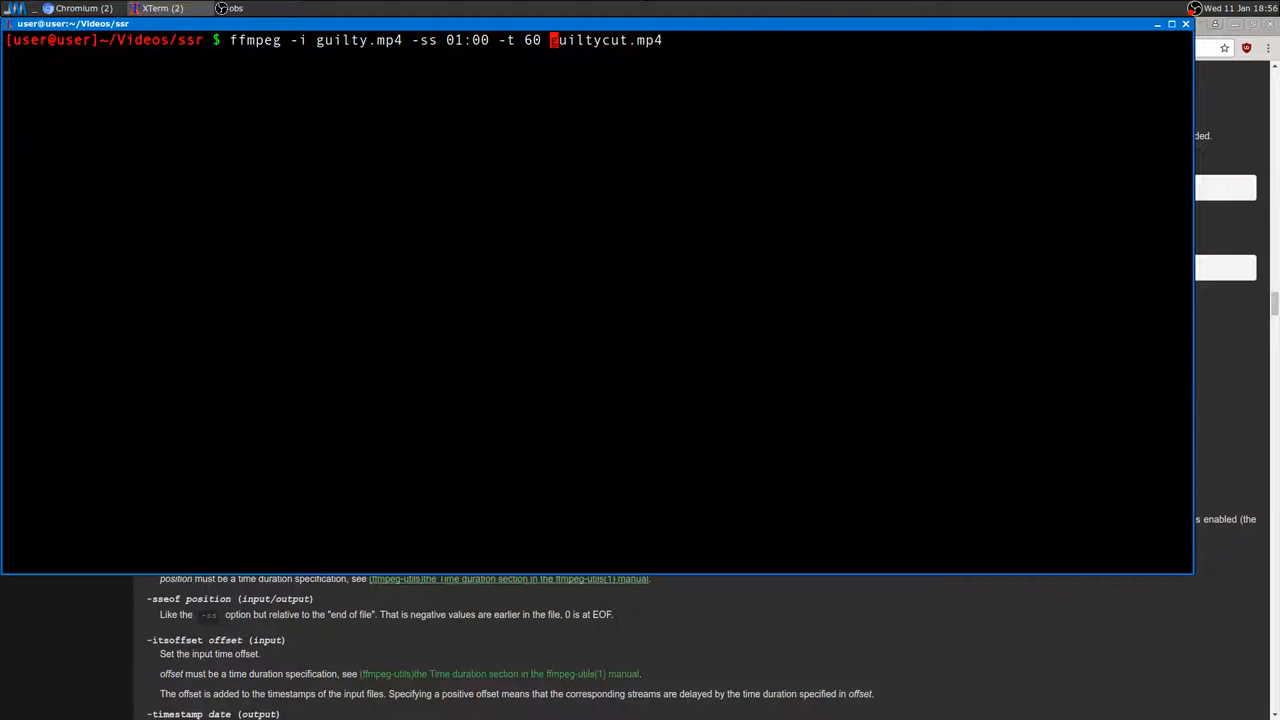
# Add '-c copy' to the recalled command and run it, reaching the overwrite question for guiltycut.mp4.
pyautogui.write('-c')
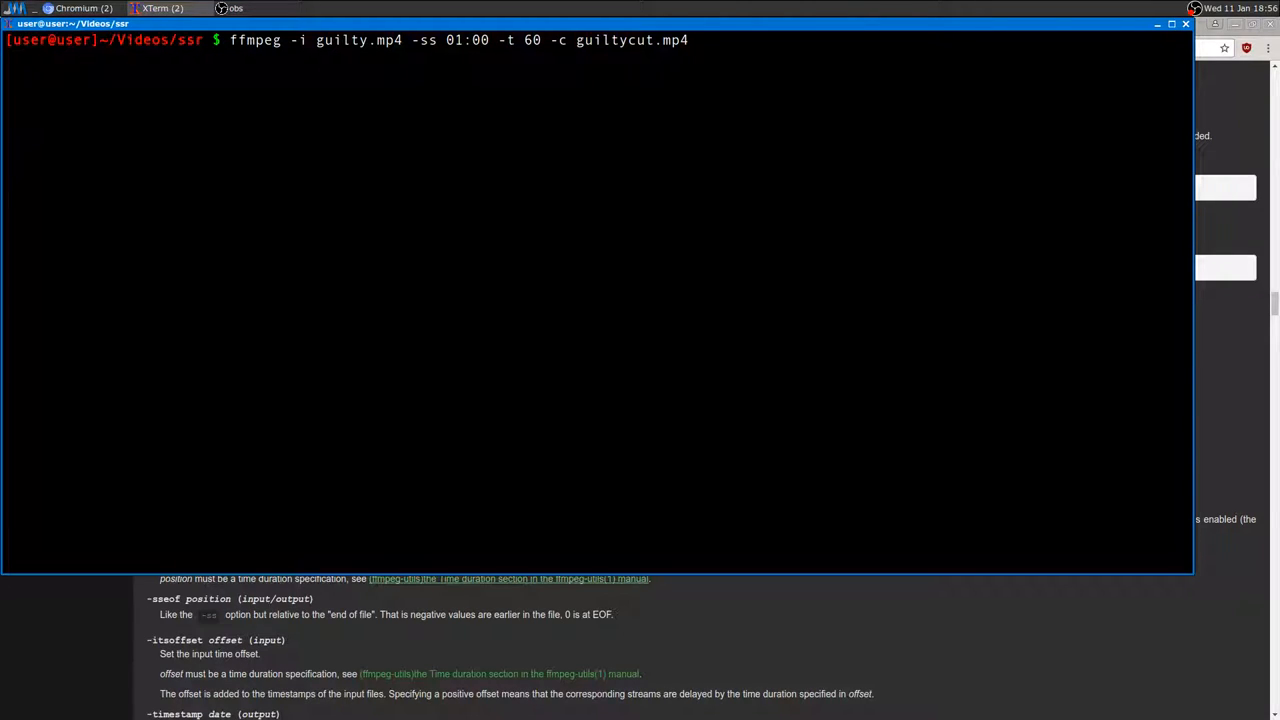
pyautogui.write('copy')
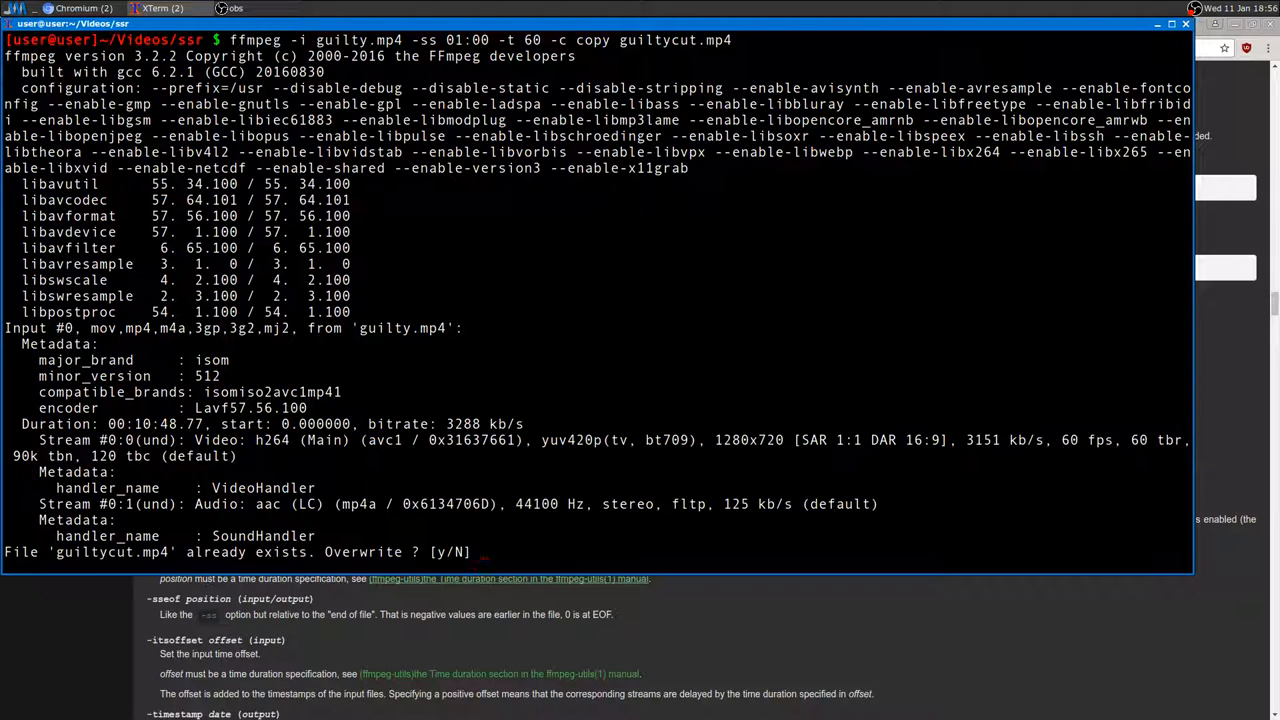
# Confirm overwrite with y, highlight the 768x speed figure, and start an mplayer command for the clip.
pyautogui.write('y')
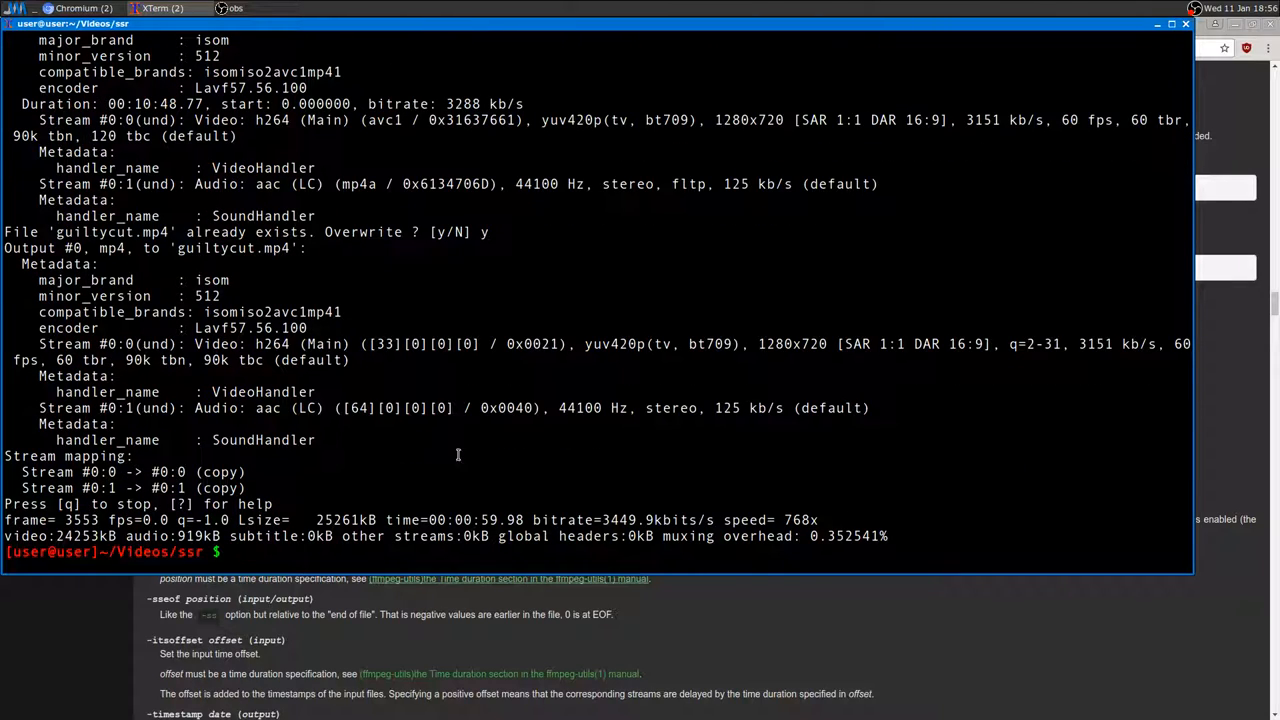
pyautogui.doubleClick(800, 520)
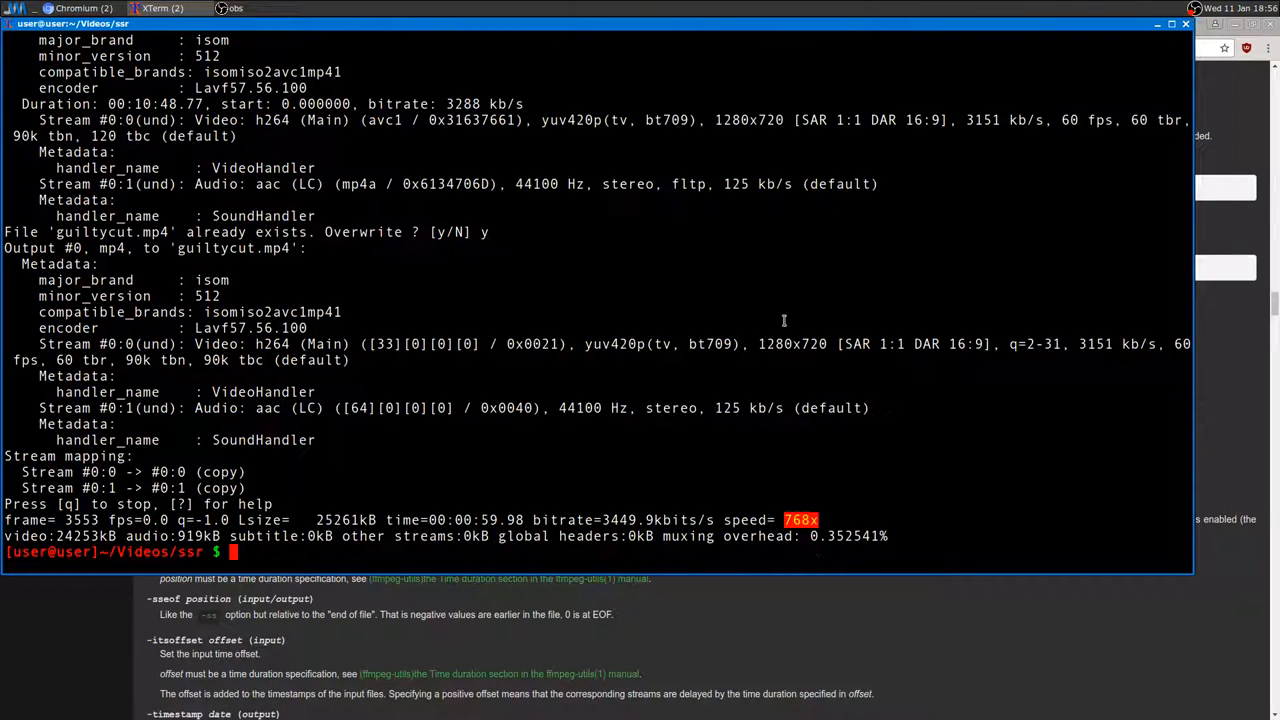
pyautogui.moveTo(794, 476)
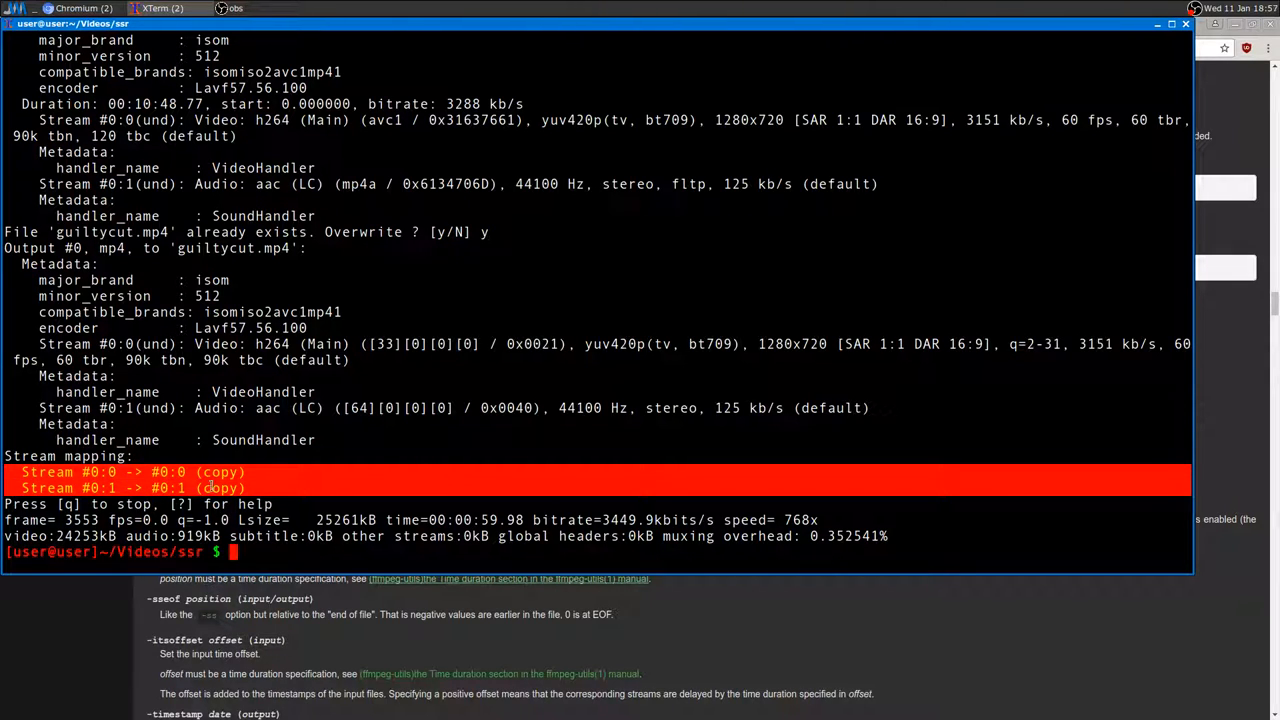
pyautogui.write('mp')
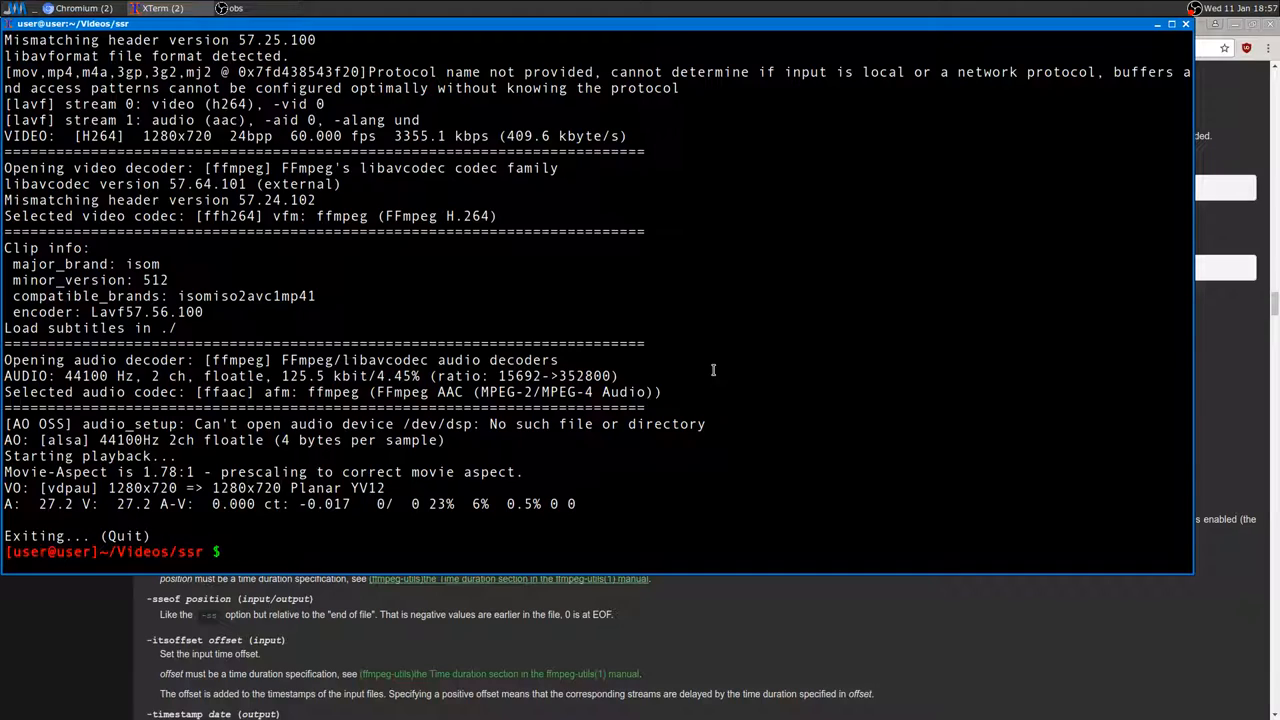
# Rerun the cut with '-c:v copy', answer y to overwrite guiltycut.mp4, and highlight the 31.5x result.
pyautogui.write('ffmpeg -i guilty.mp4 -ss 01:00 -t 60 -c copy guiltycut.mp4')
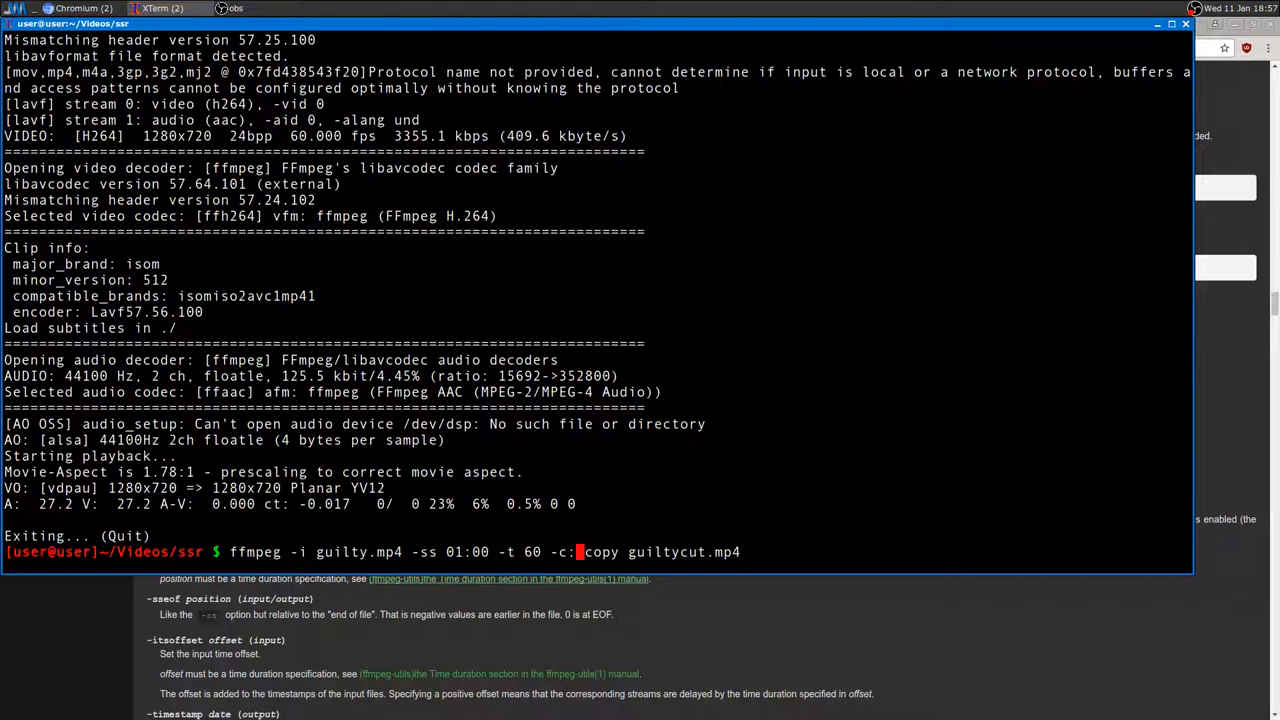
pyautogui.write('v')
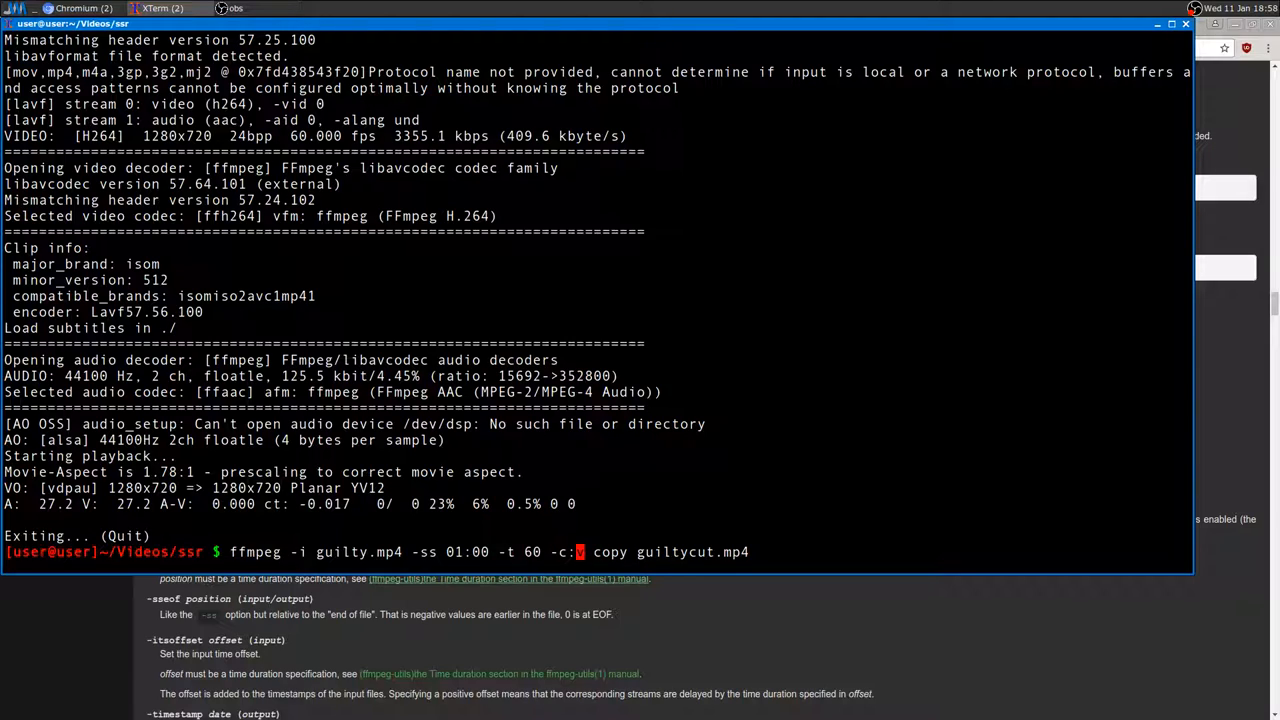
pyautogui.write('a')
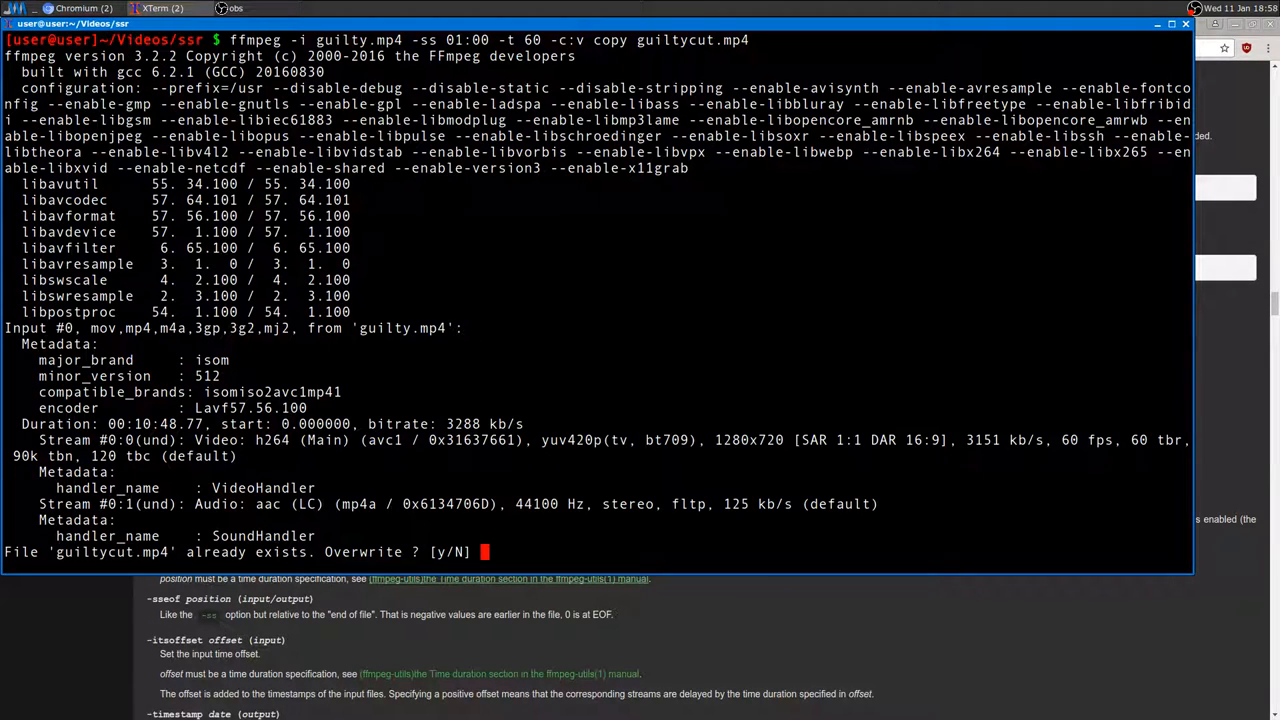
pyautogui.write('y')
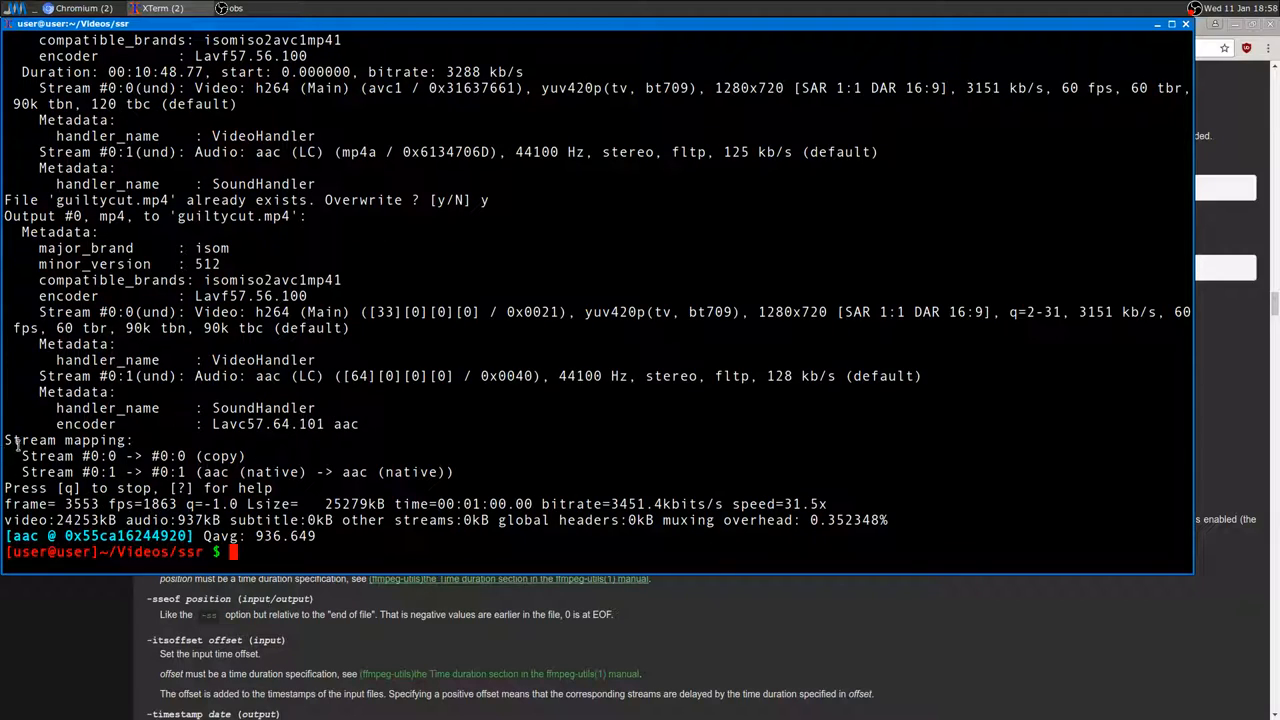
pyautogui.doubleClick(130, 456)
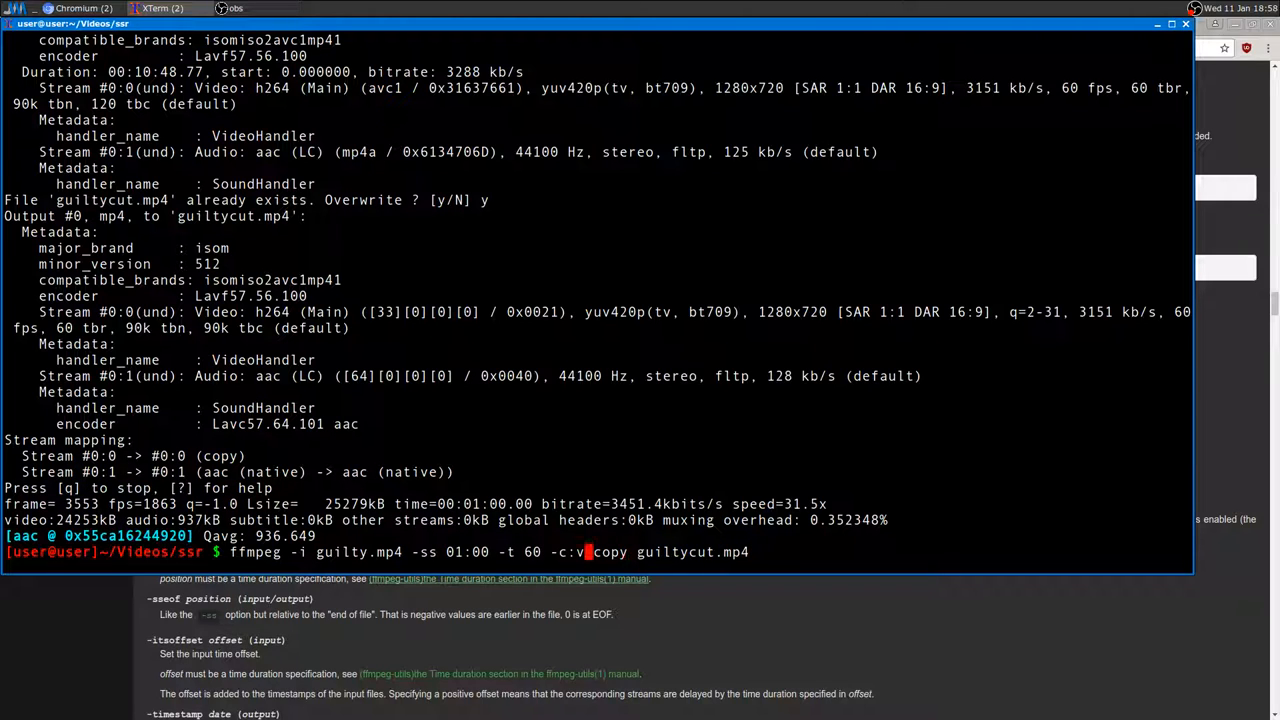
# Run the '-c:a copy' variant, answer y to overwrite, then interrupt the sub-1x libx264 re-encode.
pyautogui.press('Return')
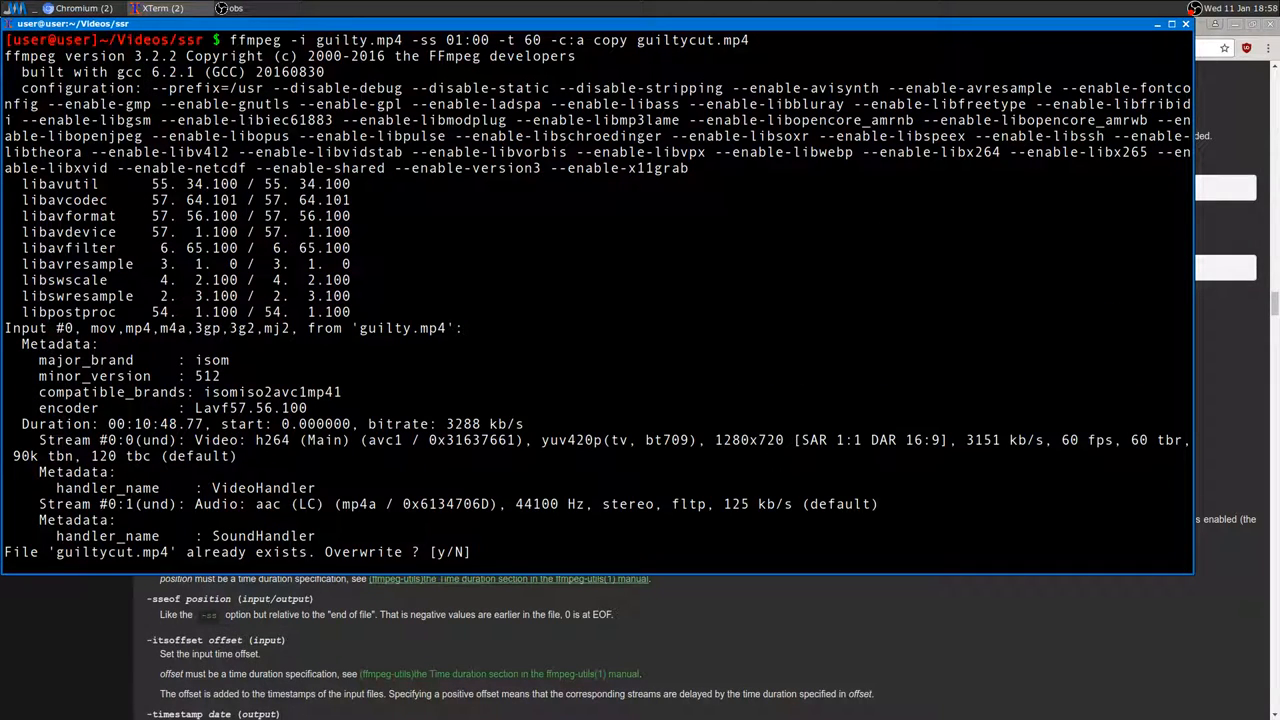
pyautogui.write('y')
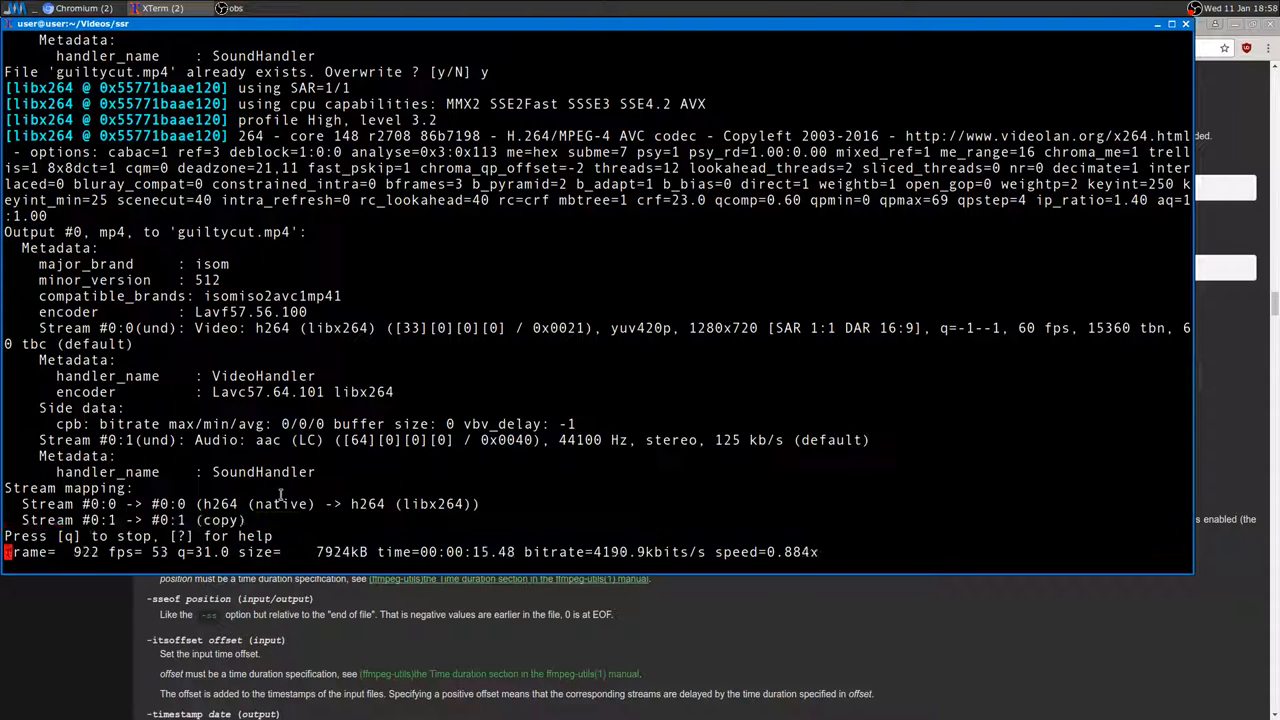
pyautogui.press('ctrl+c')
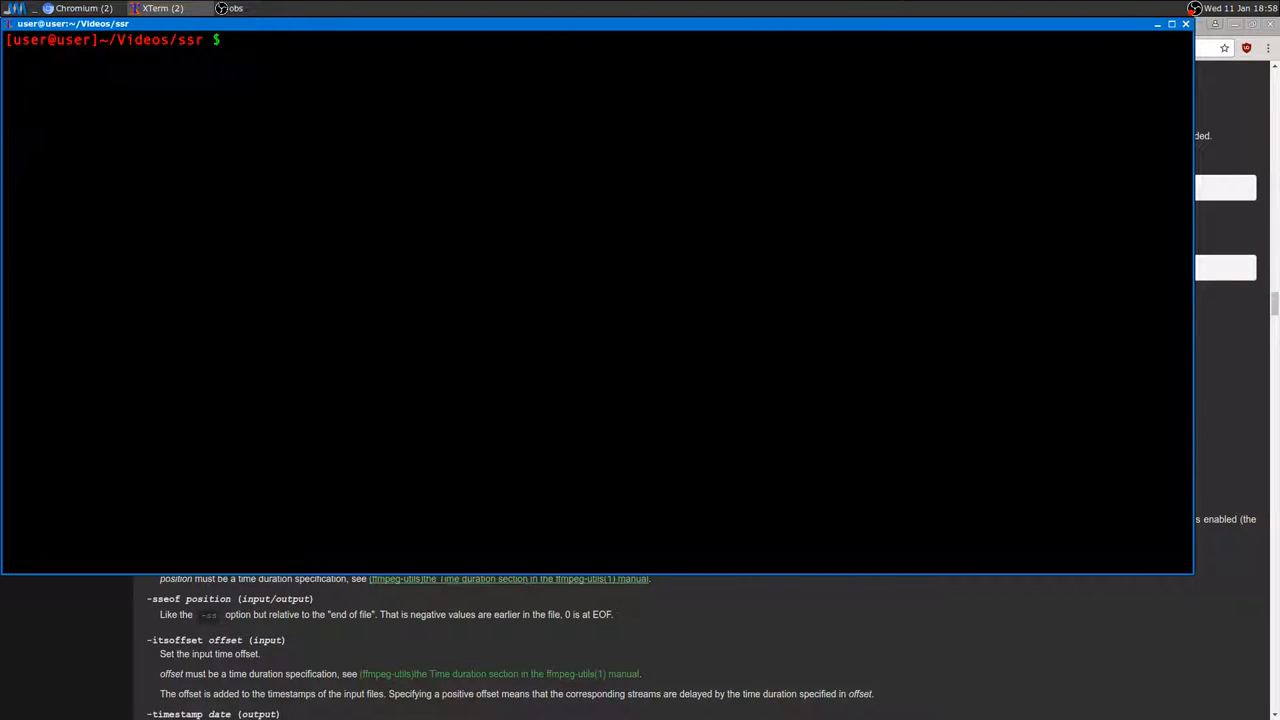
# Edit the recalled command to use -c copy with '-t 01:30' before -i and no '-t 60' output duration.
pyautogui.write('ffmpeg -i guilty.mp4 -ss 01:00 -t 60 -c:a copy guiltycut.mp4')
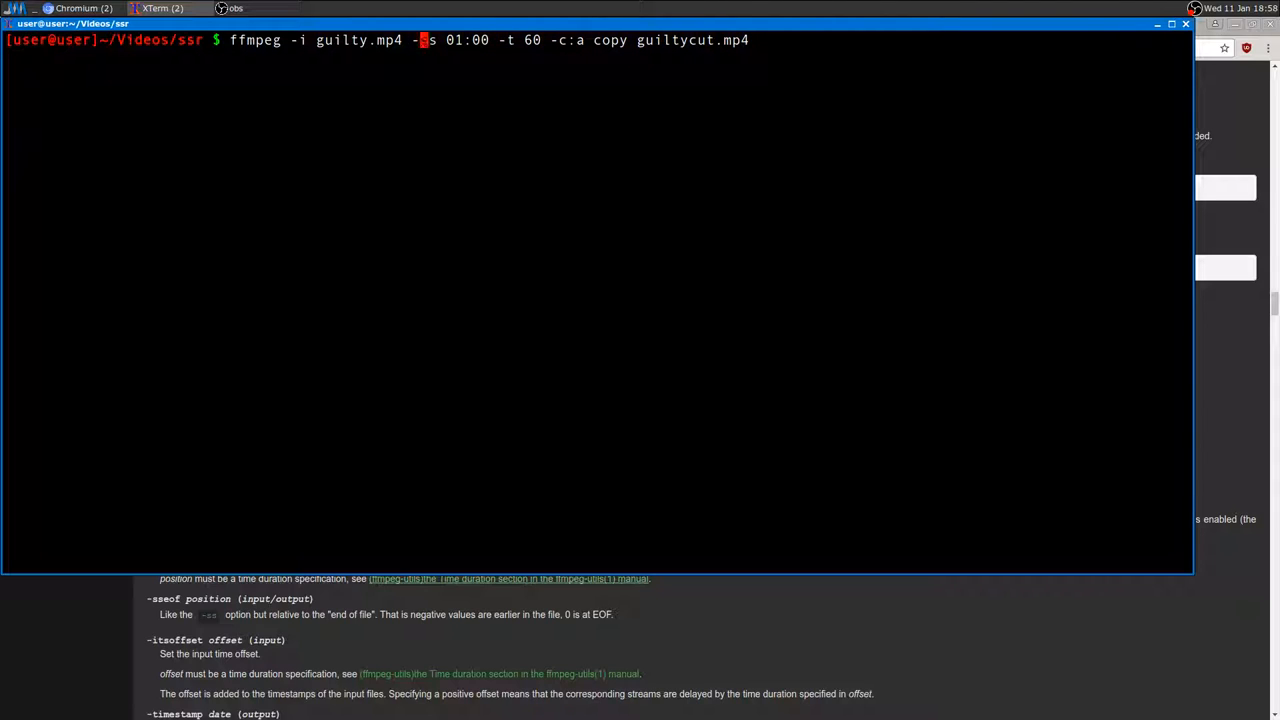
pyautogui.write('s')
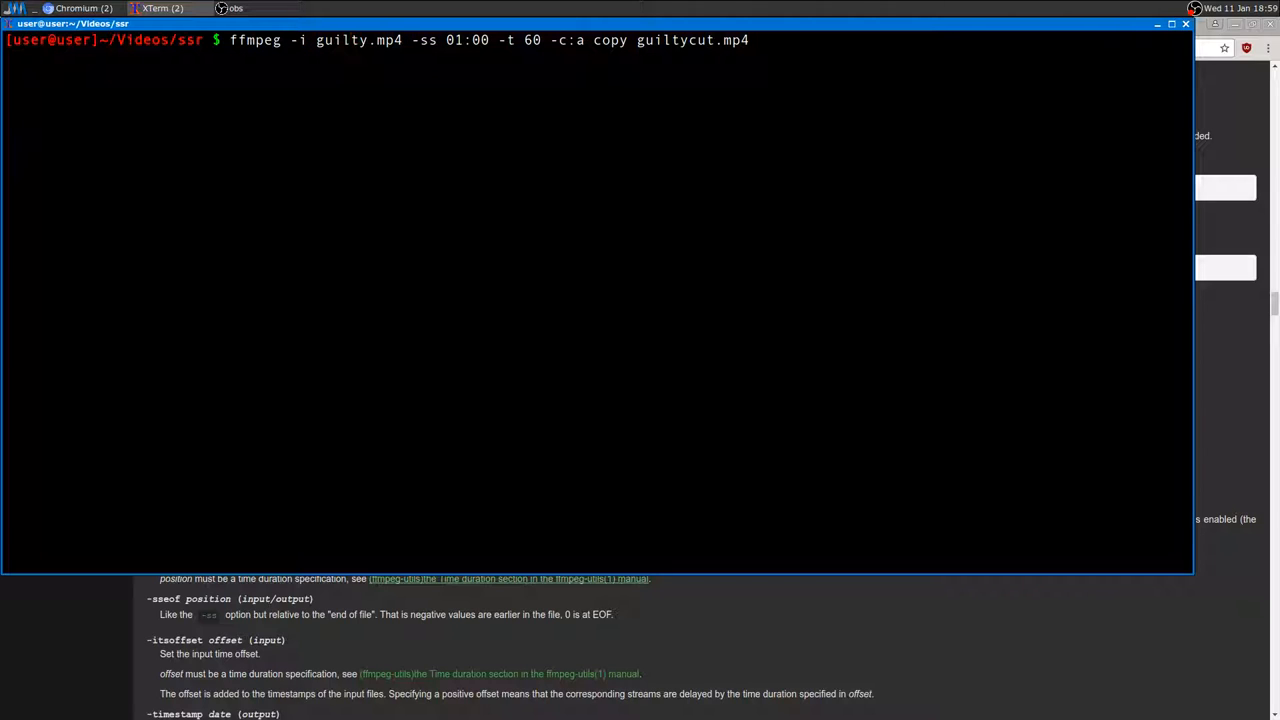
pyautogui.moveTo(412, 40); pyautogui.dragTo(516, 40)
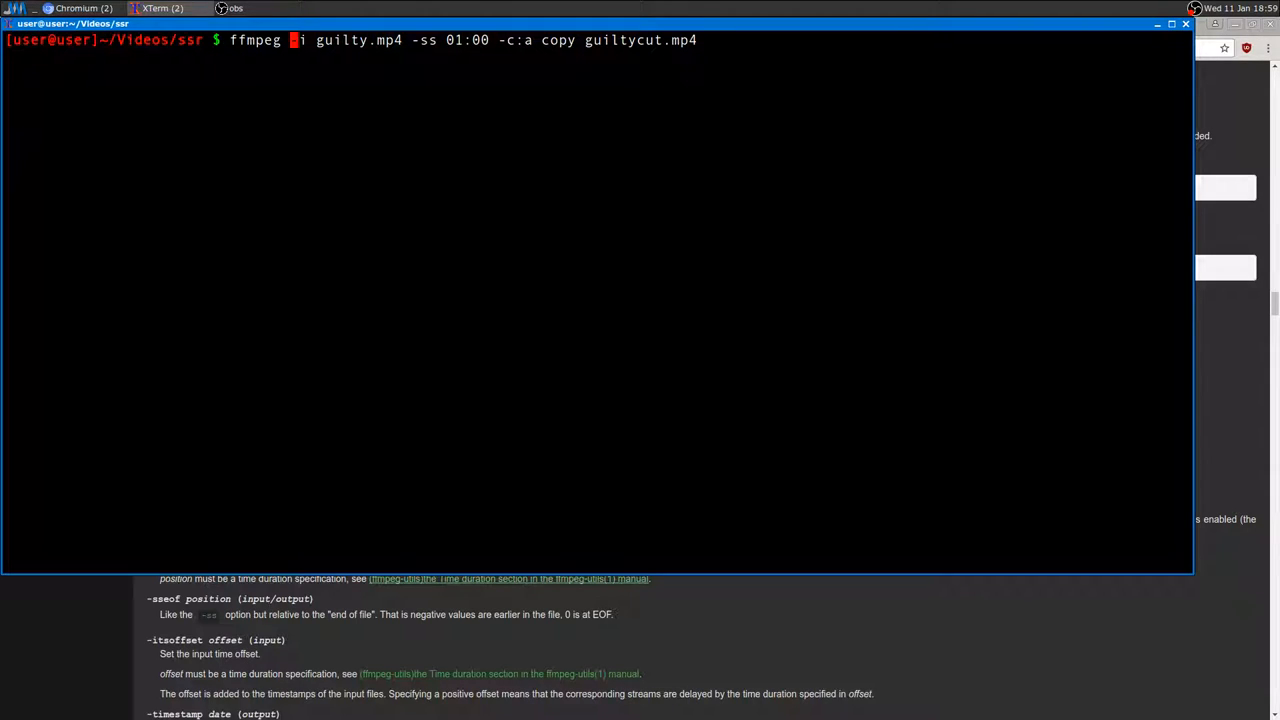
pyautogui.write('-t 02')
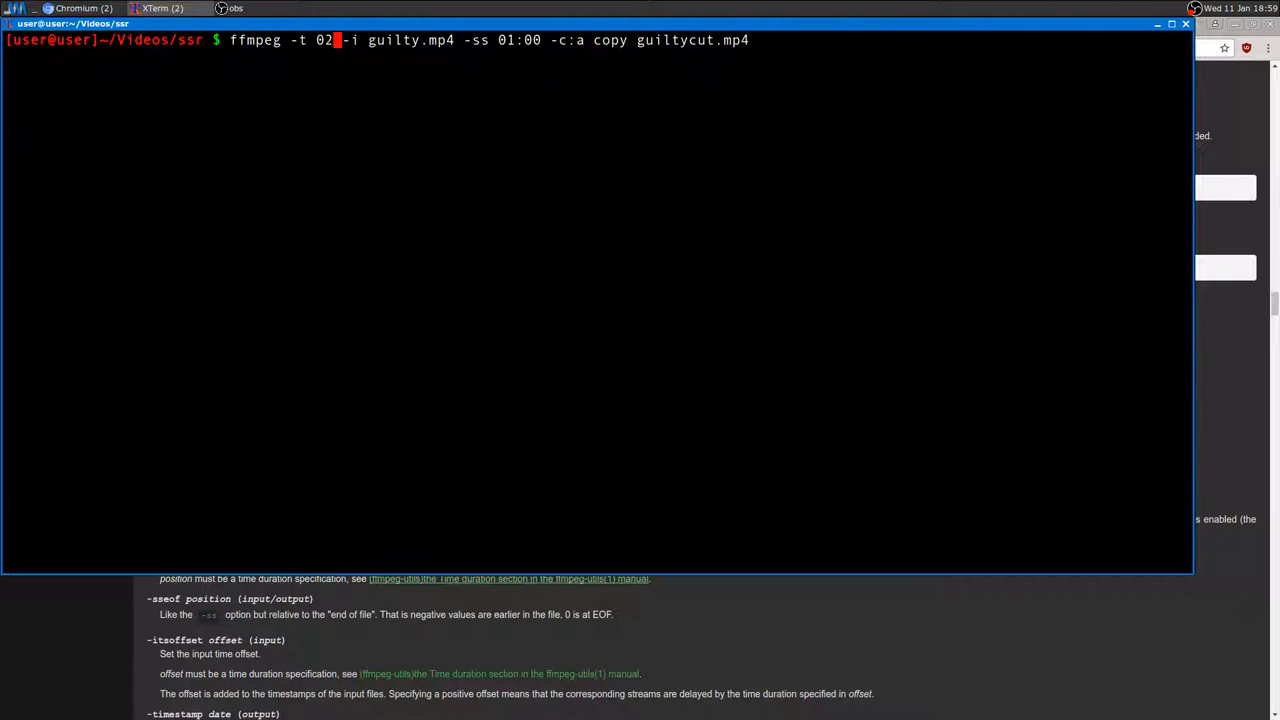
pyautogui.write(':00')
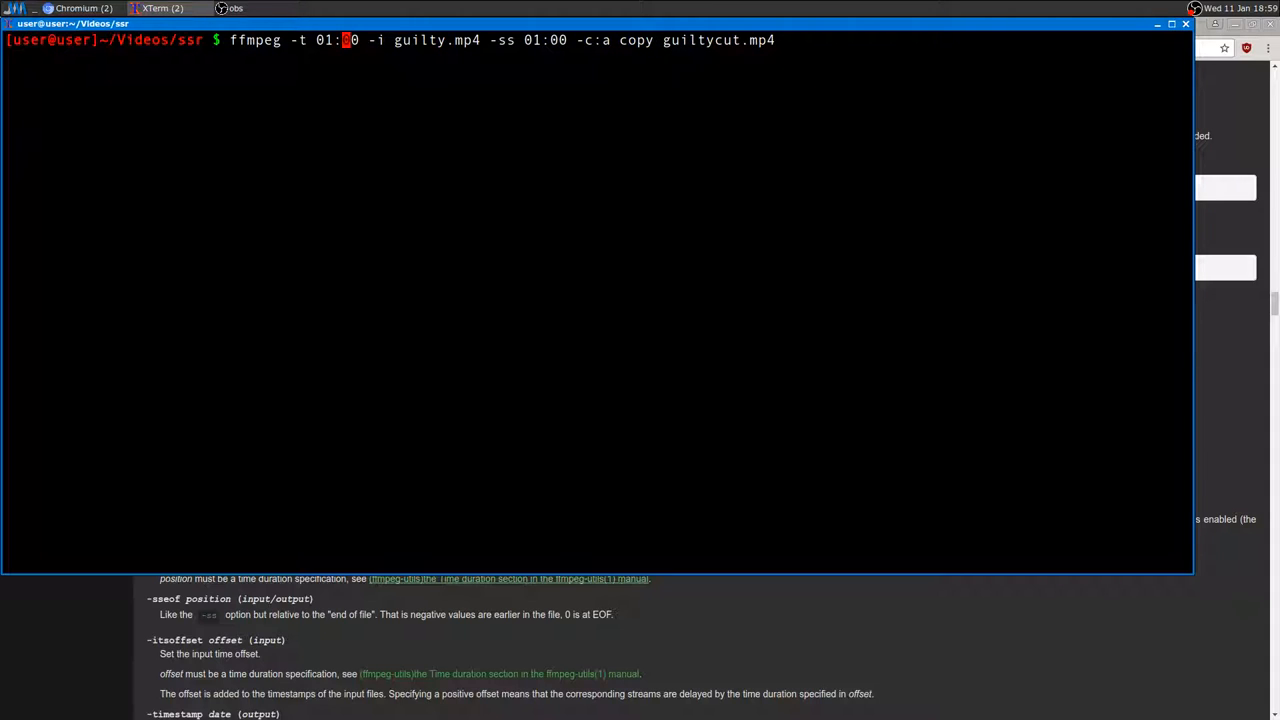
pyautogui.write('3')
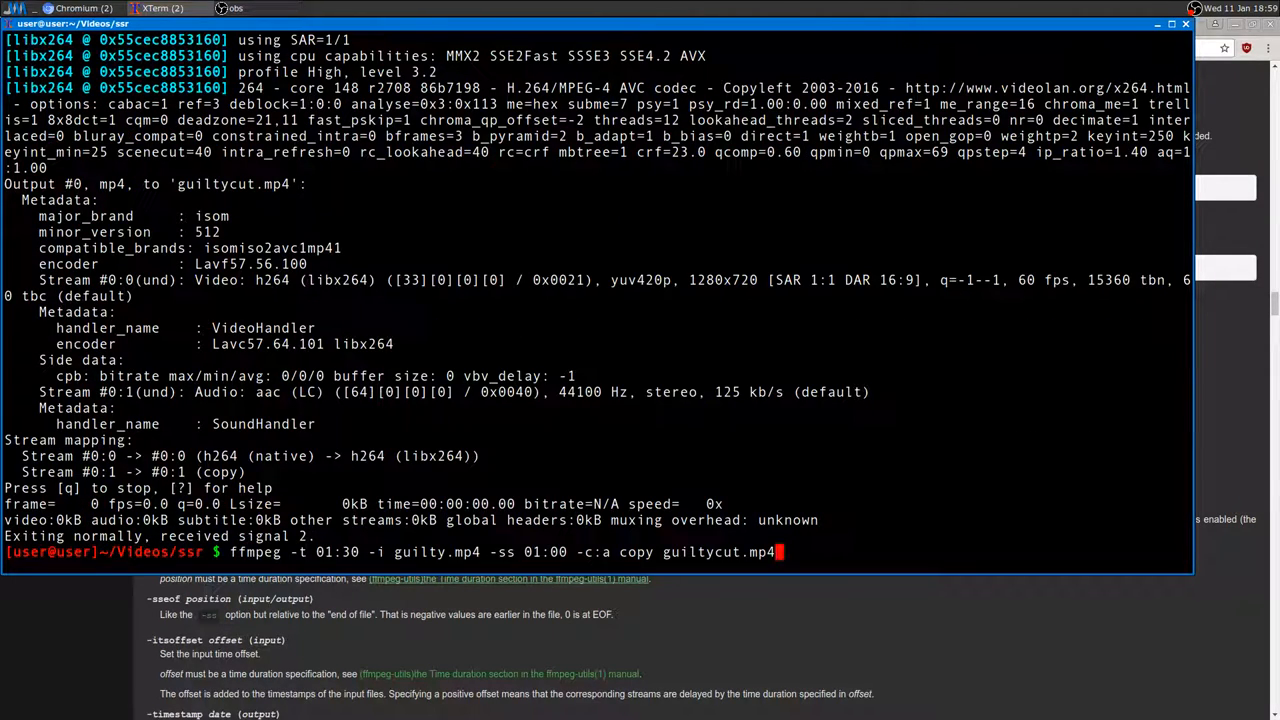
# Run the edited cut, answer y to overwrite guiltycut.mp4 with the 30-second clip, and type 'mplayer guiltycut.mp4'.
pyautogui.press('Return')
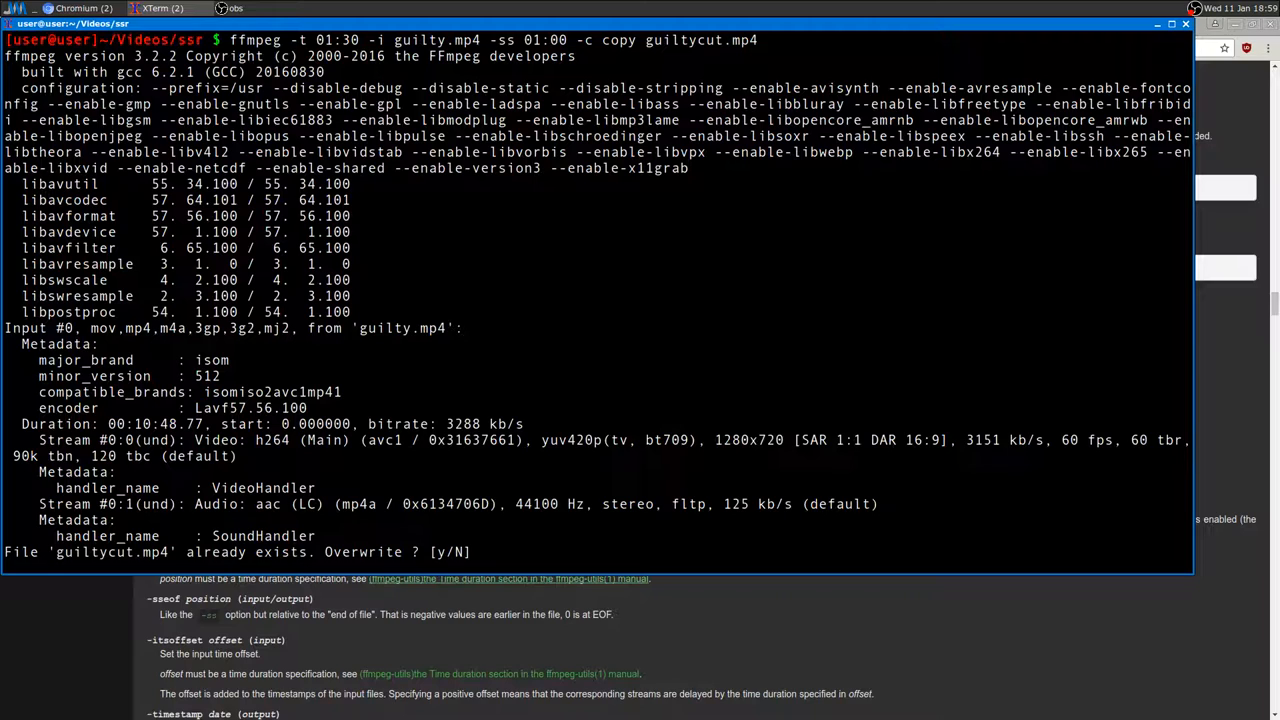
pyautogui.write('y')
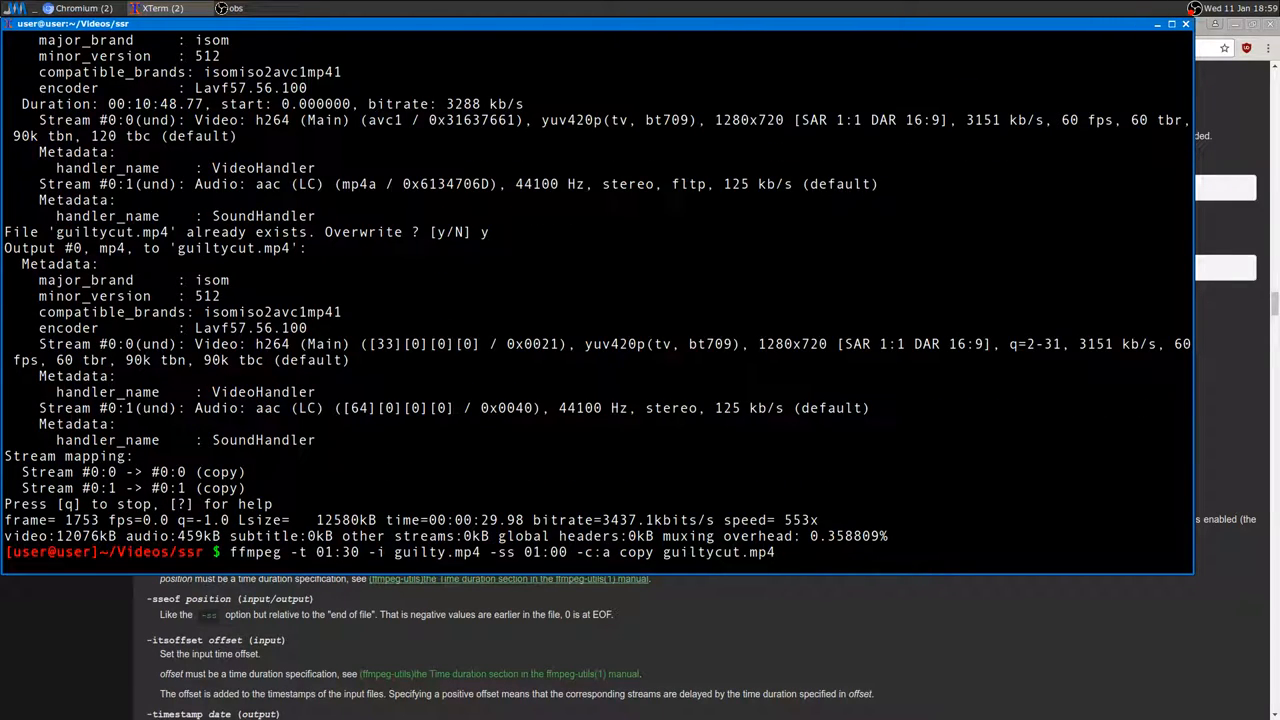
pyautogui.write('mplayer guiltycut.mp4')
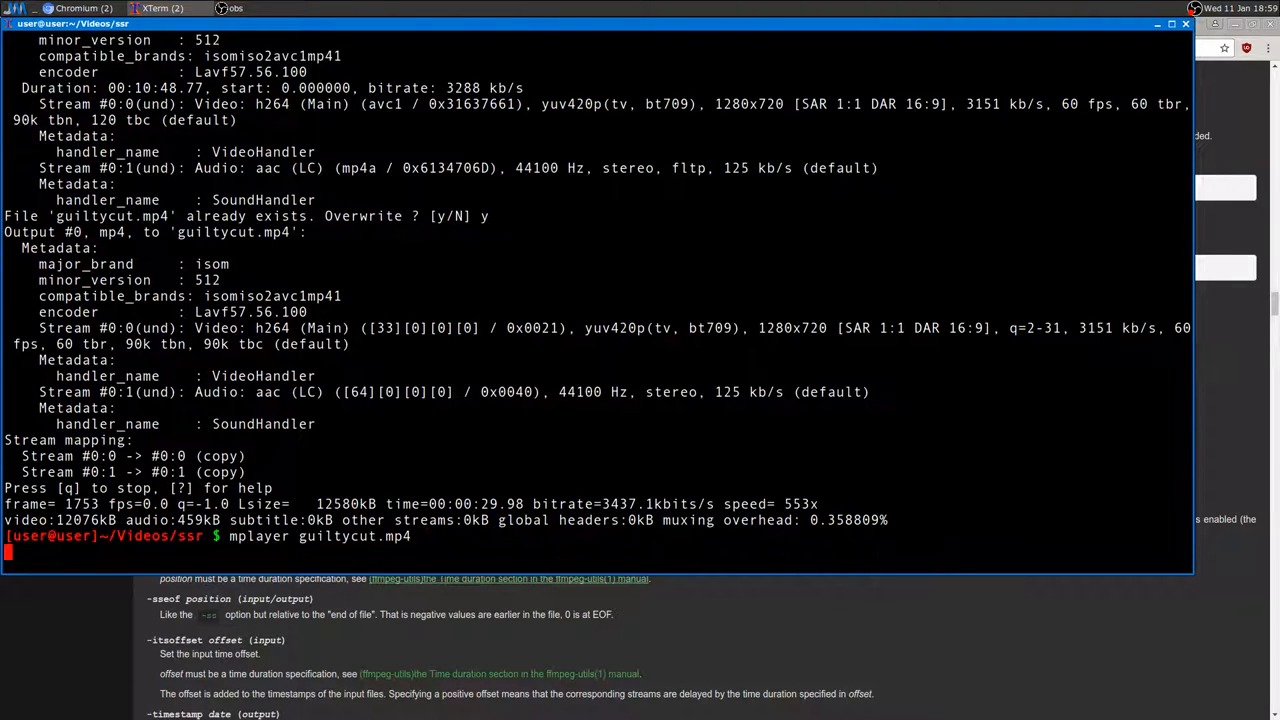
# Play guiltycut.mp4 in MPlayer for a few seconds, then quit back to the prompt.
pyautogui.press('Return')
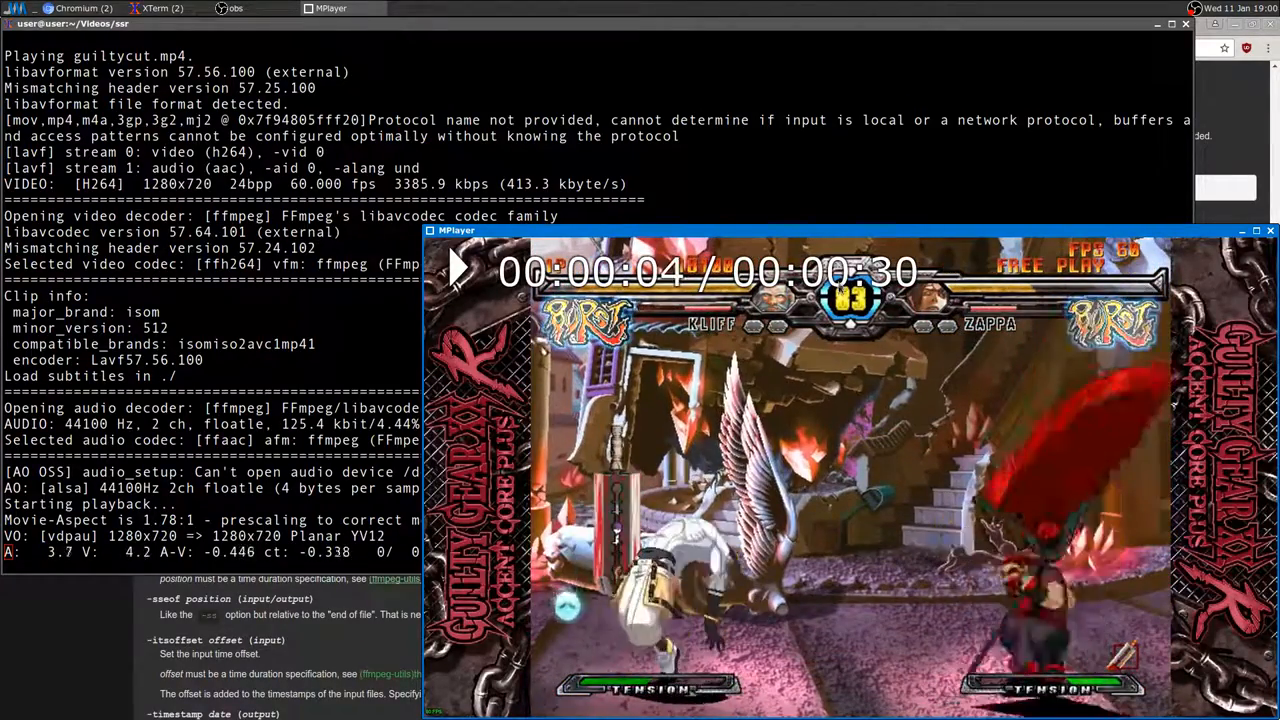
pyautogui.press('q')
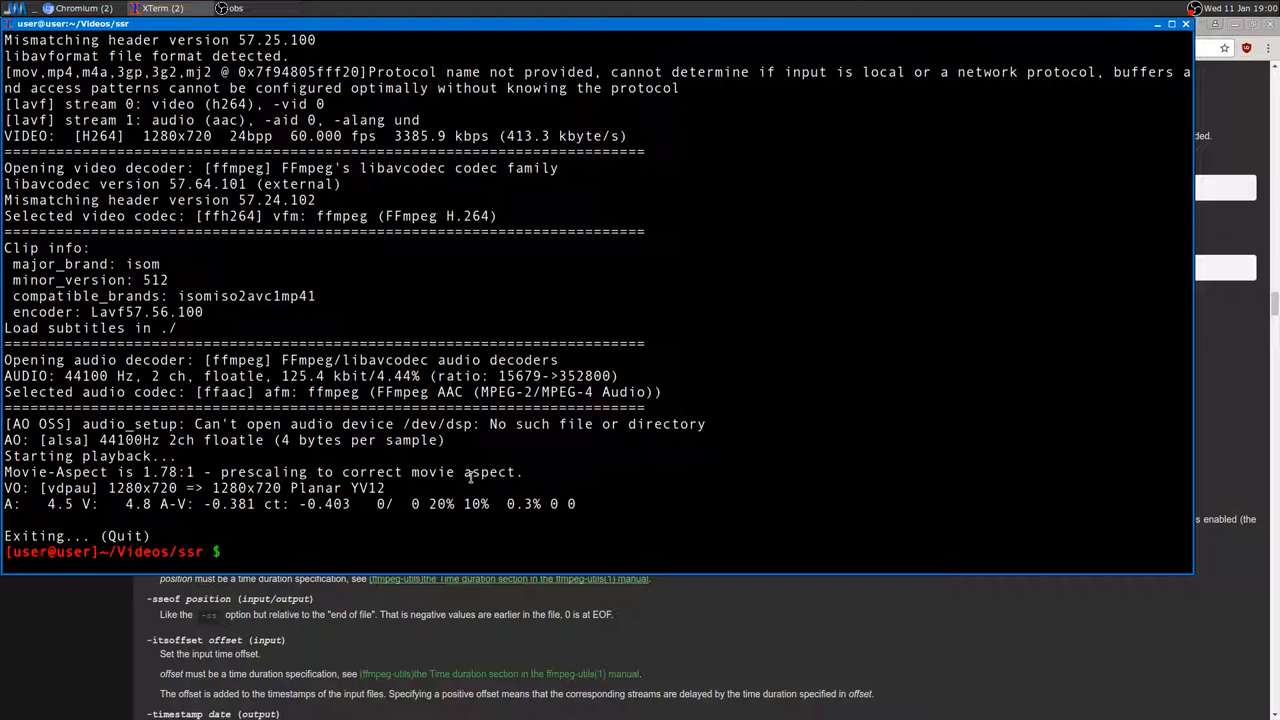
# Enter the mplayer guiltycut.mp4 command line at the prompt.
pyautogui.write('mplayer guiltycut.mp4')
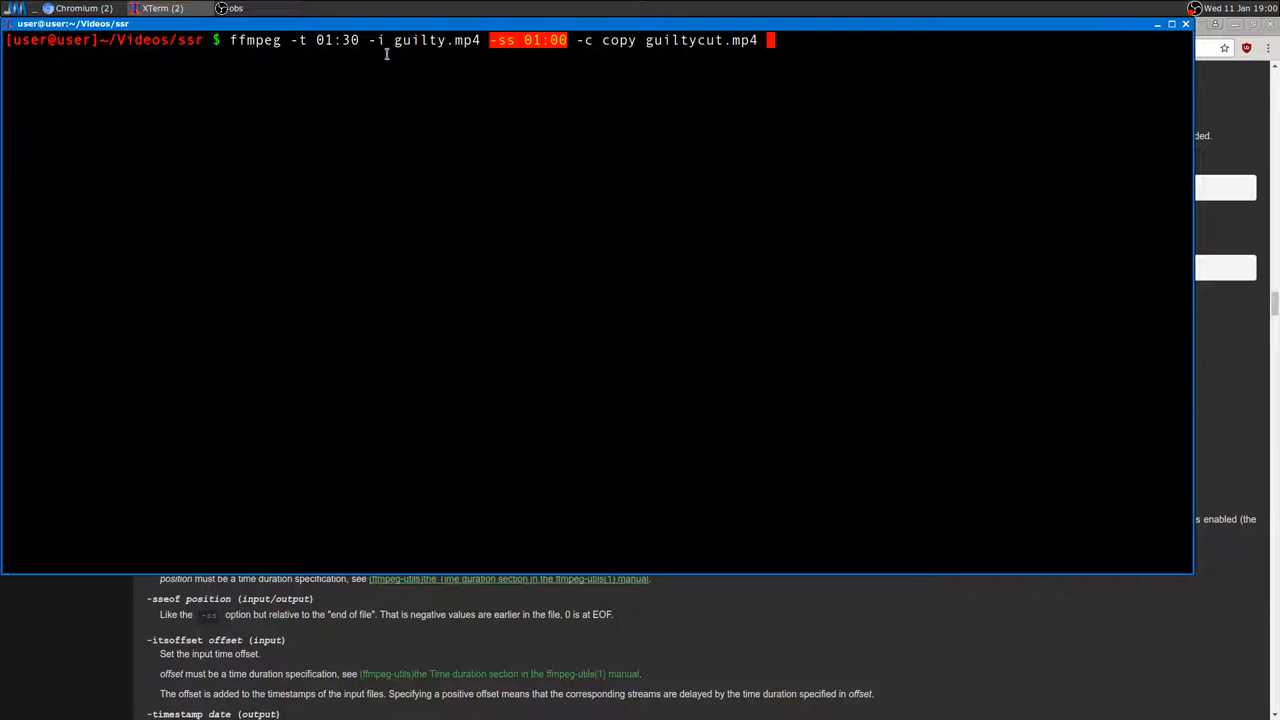
pyautogui.moveTo(564, 60)
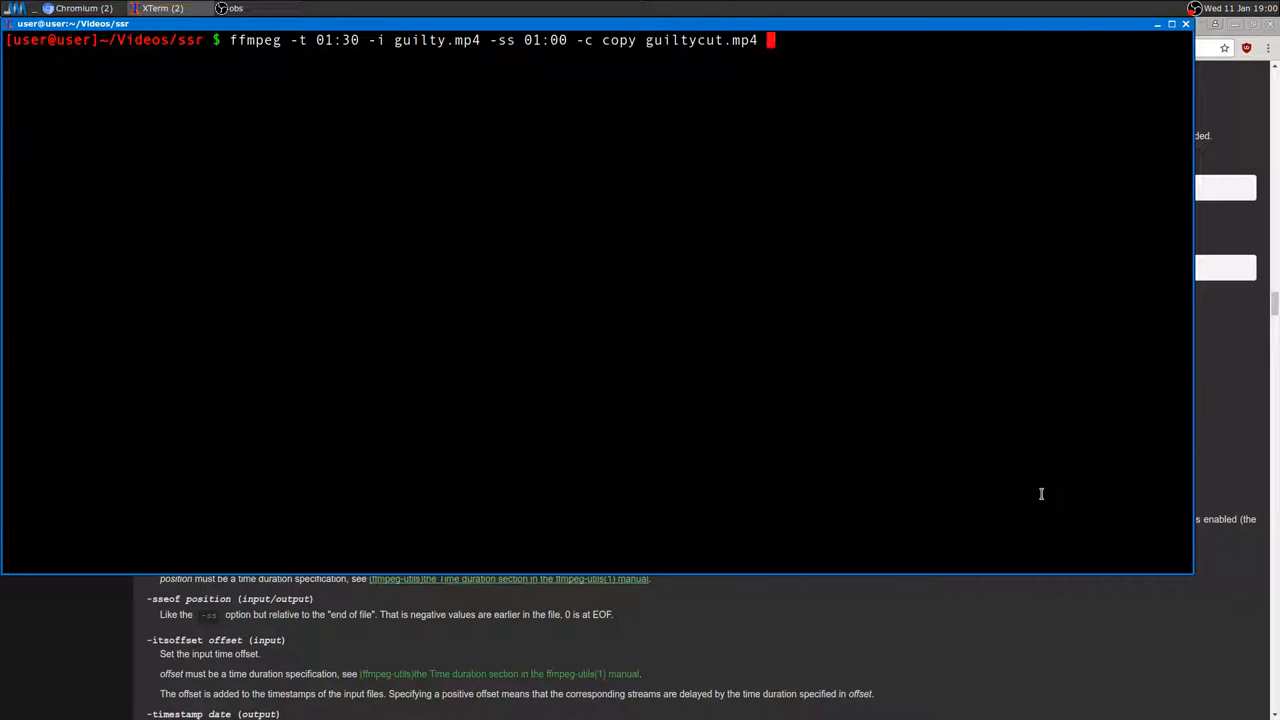
pyautogui.moveTo(1034, 488)
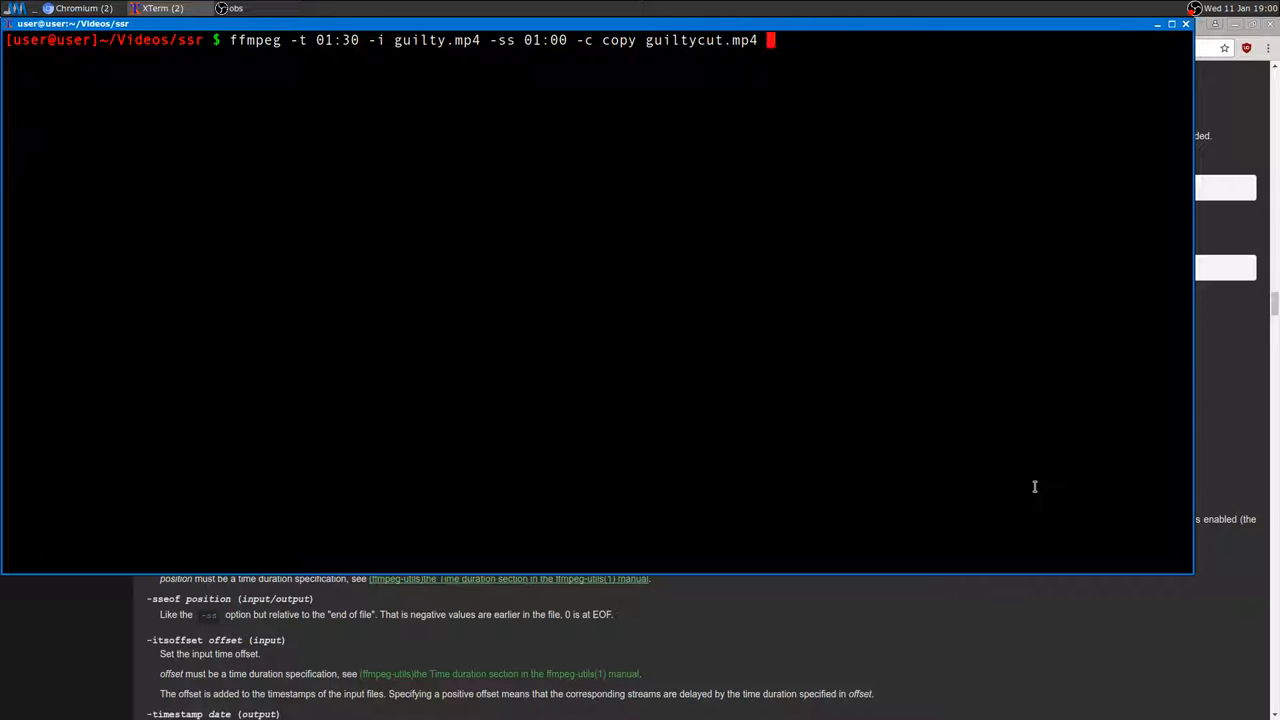